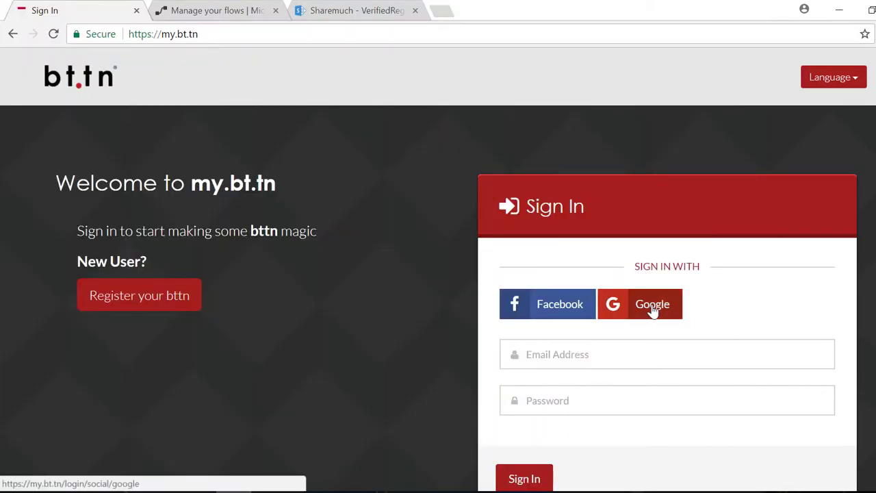
Step: Sign in to bt.tn with a Google account and scroll the dashboard to bttn 17610
click(652, 304)
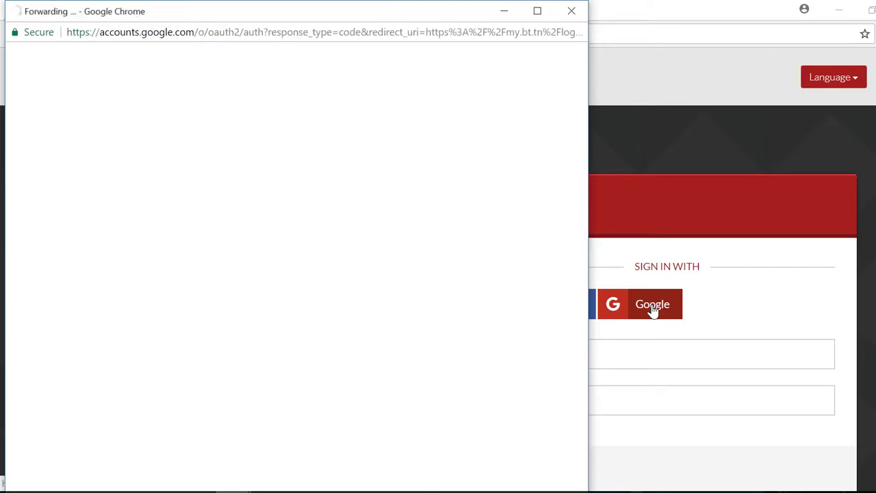
click(651, 304)
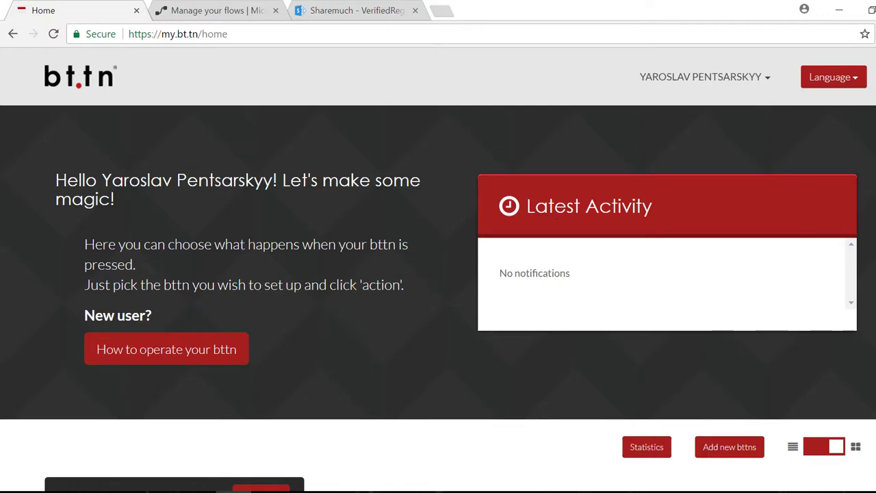
scroll(down, 3)
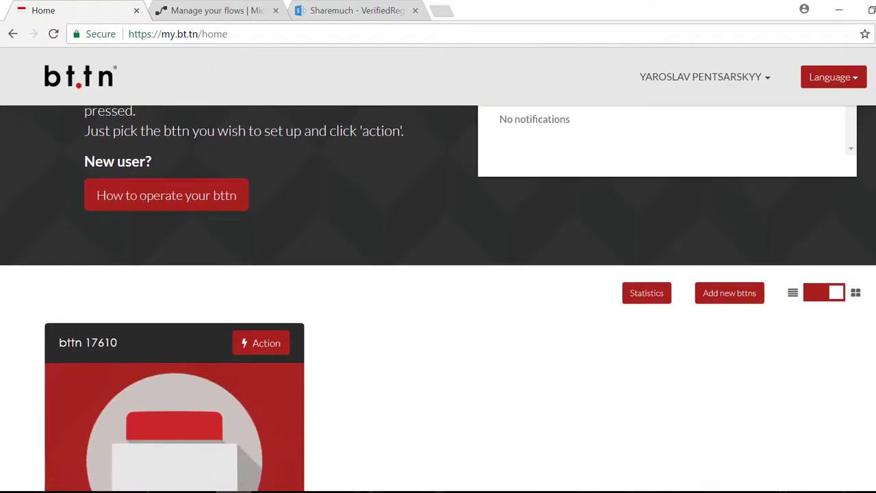
scroll(down, 3)
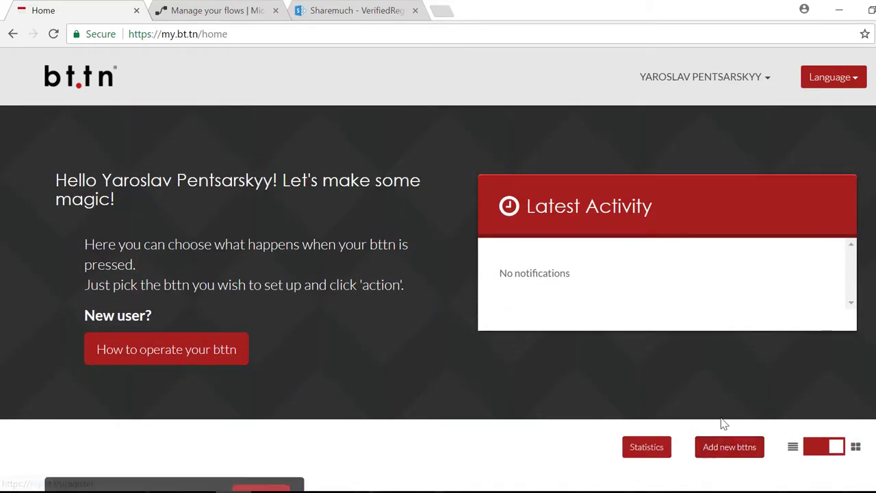
click(728, 446)
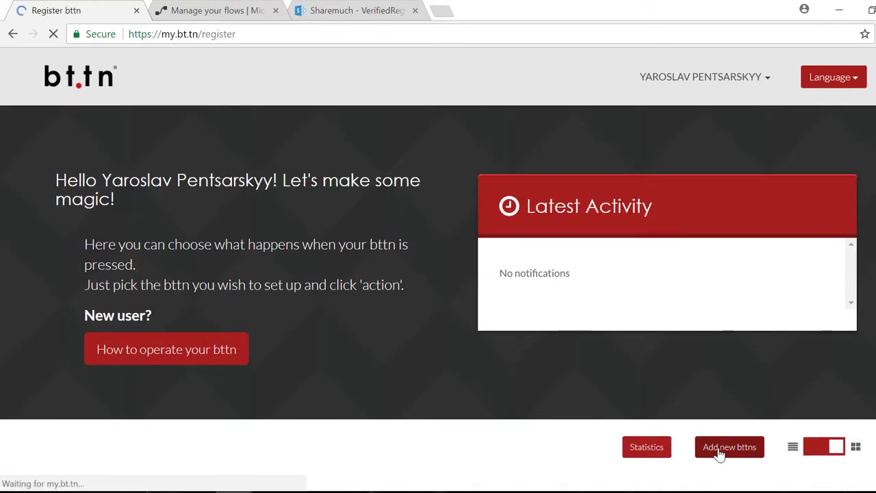
click(729, 447)
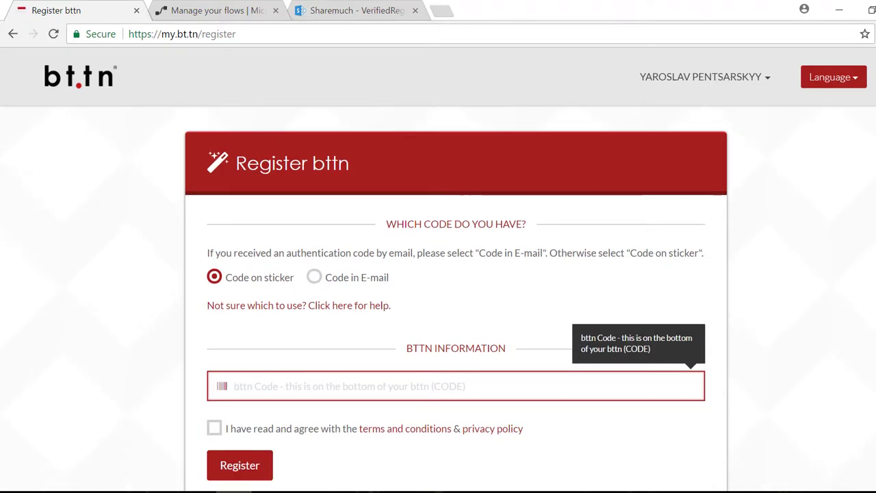
scroll(down, 3)
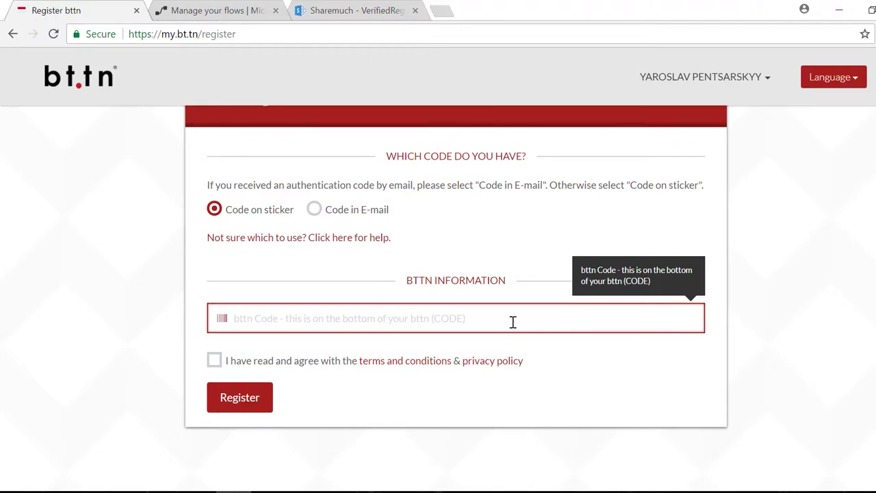
mouse_move(247, 228)
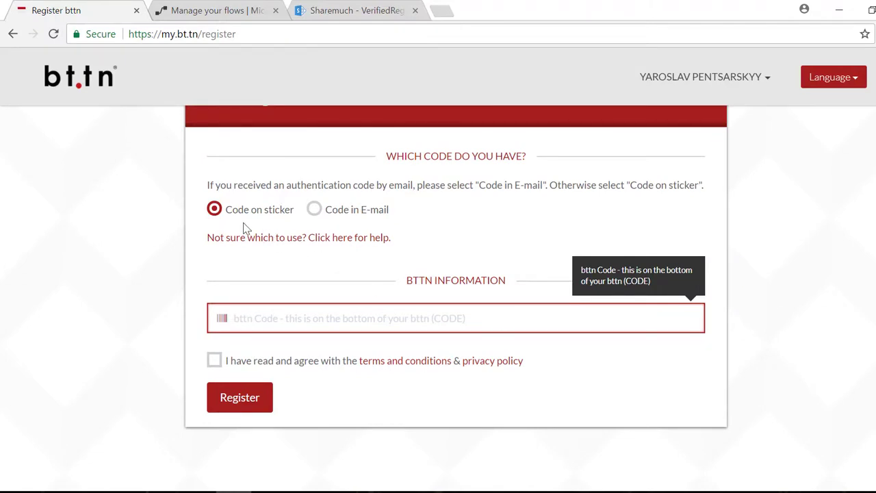
mouse_move(336, 308)
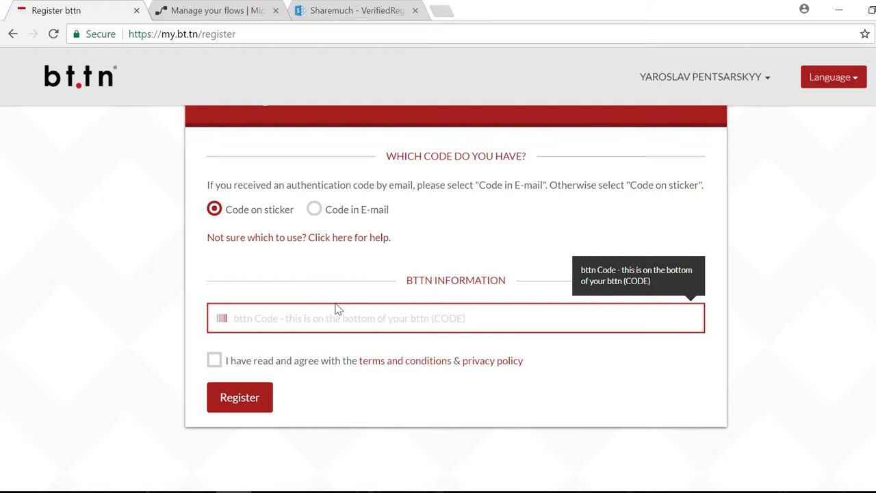
click(456, 318)
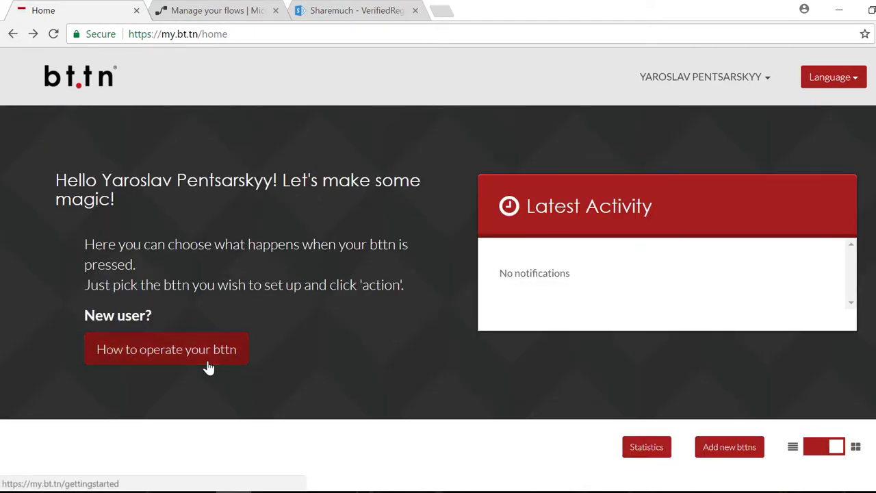
Step: Open 'How to operate your bttn' and choose the 'Set up for Wi-Fi' guide
click(166, 349)
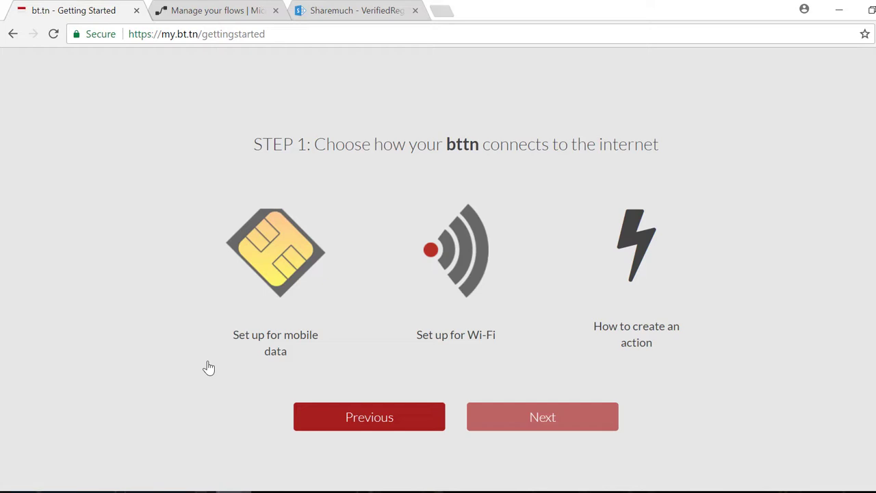
mouse_move(467, 248)
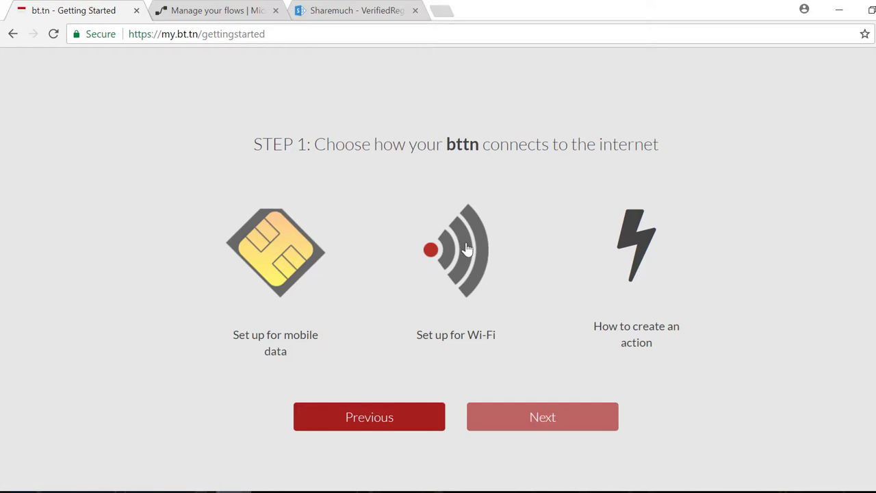
click(456, 249)
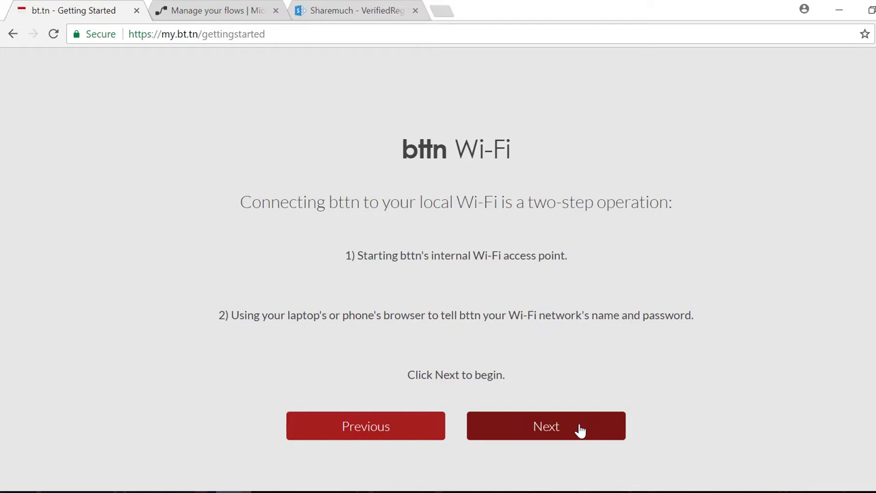
mouse_move(606, 317)
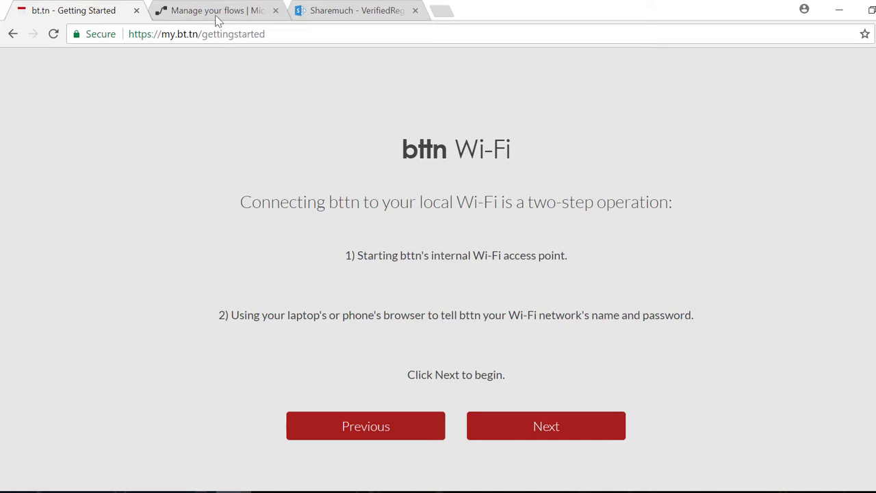
Step: Switch to Microsoft Flow and go via Templates back to the My flows list
click(216, 10)
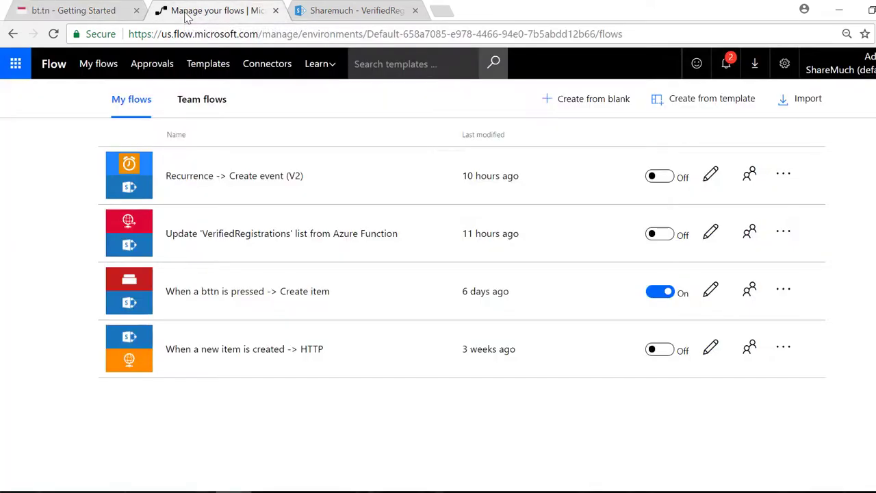
mouse_move(239, 175)
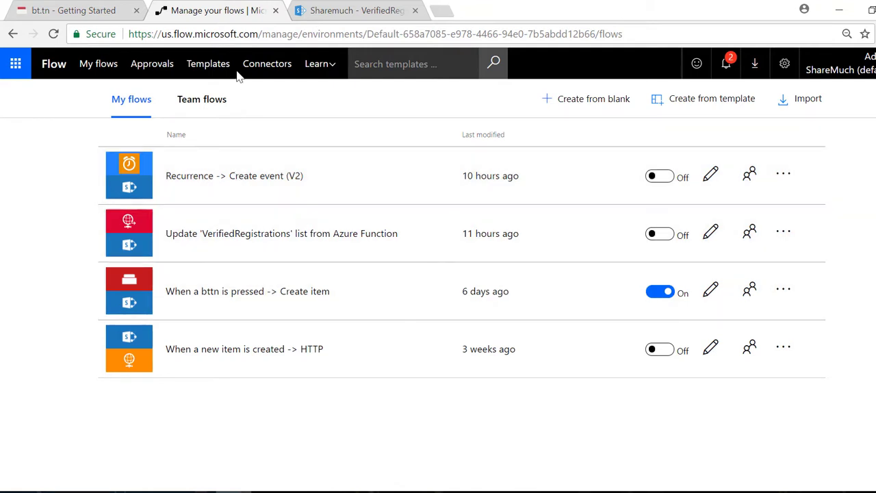
click(375, 34)
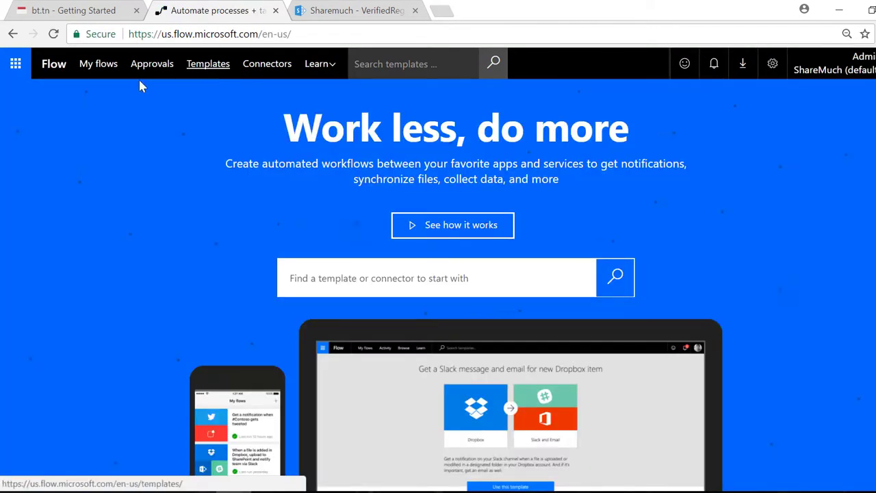
mouse_move(98, 63)
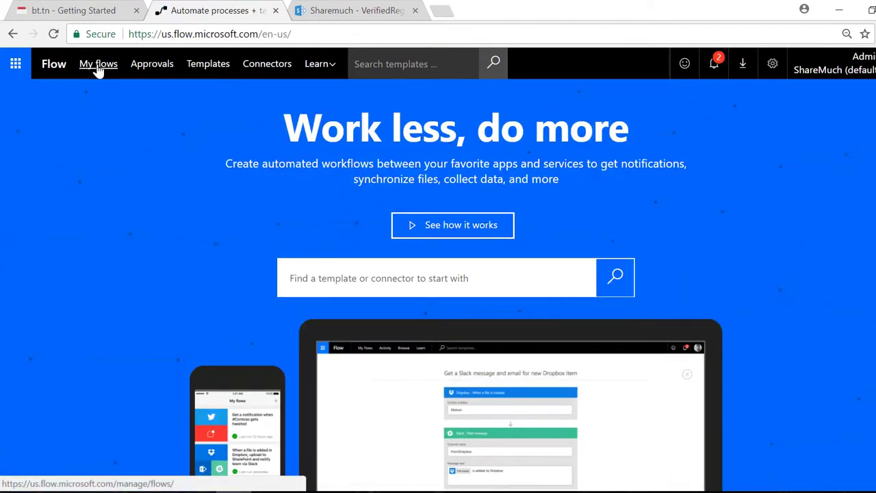
click(98, 63)
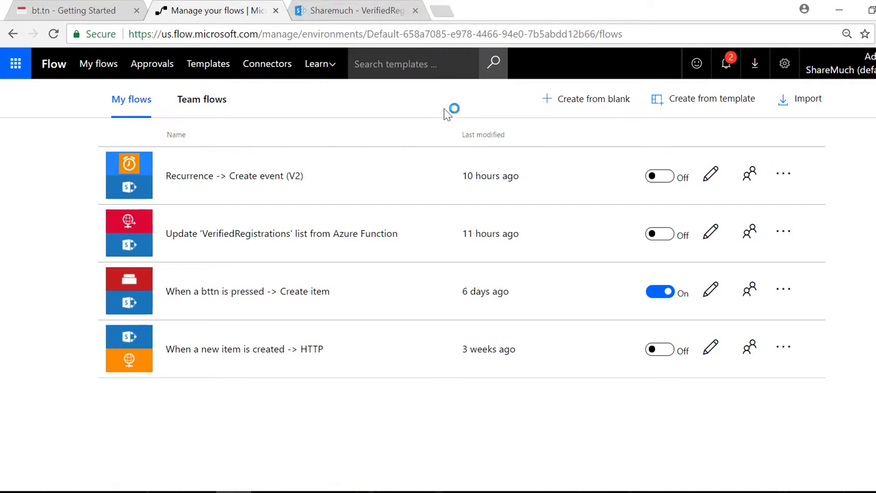
mouse_move(591, 102)
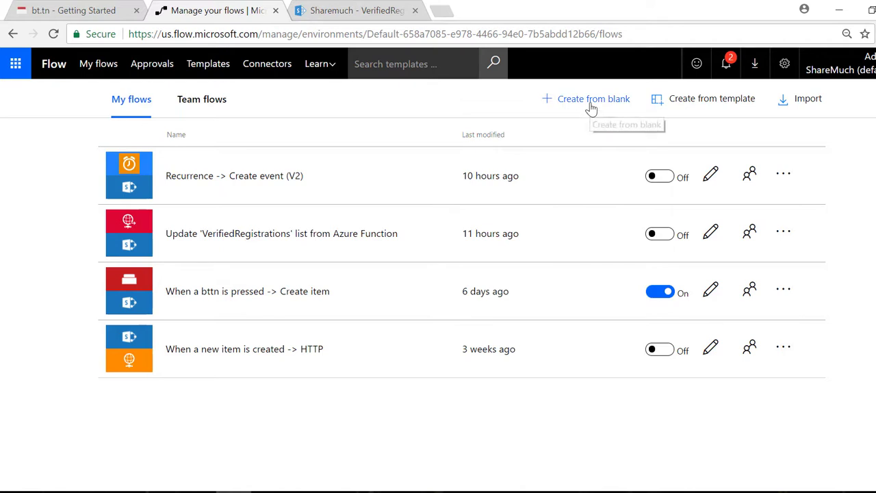
Step: Start a blank flow, search connectors for 'bttn', and pick 'When a bttn is pressed'
click(592, 99)
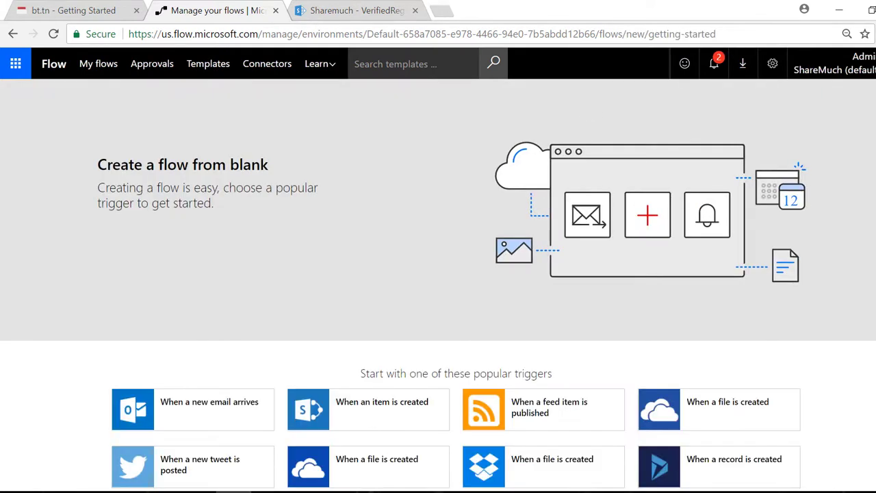
scroll(down, 3)
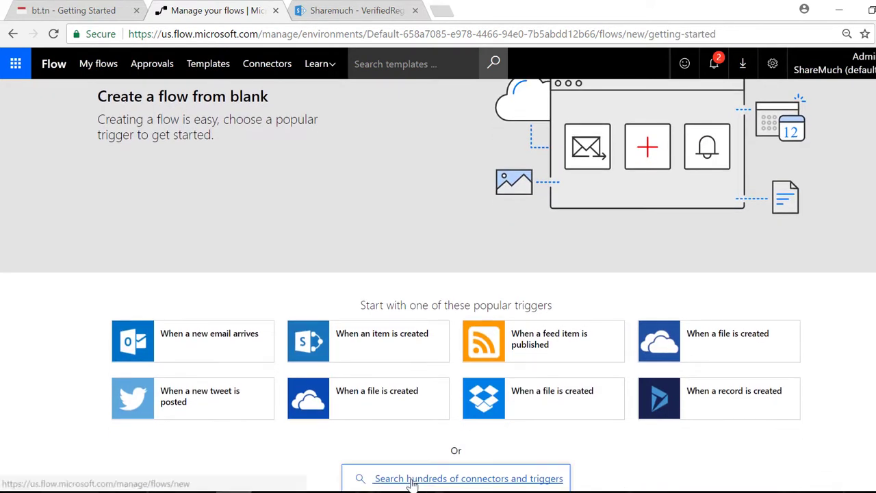
click(456, 478)
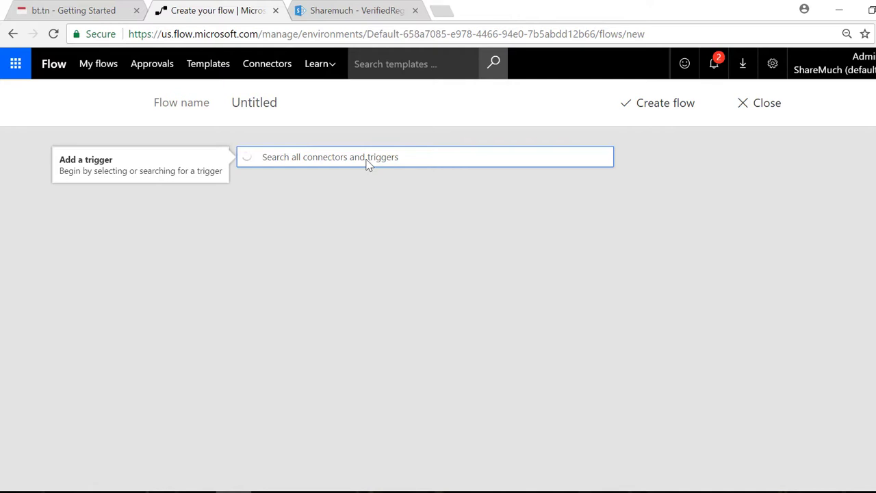
text(btt)
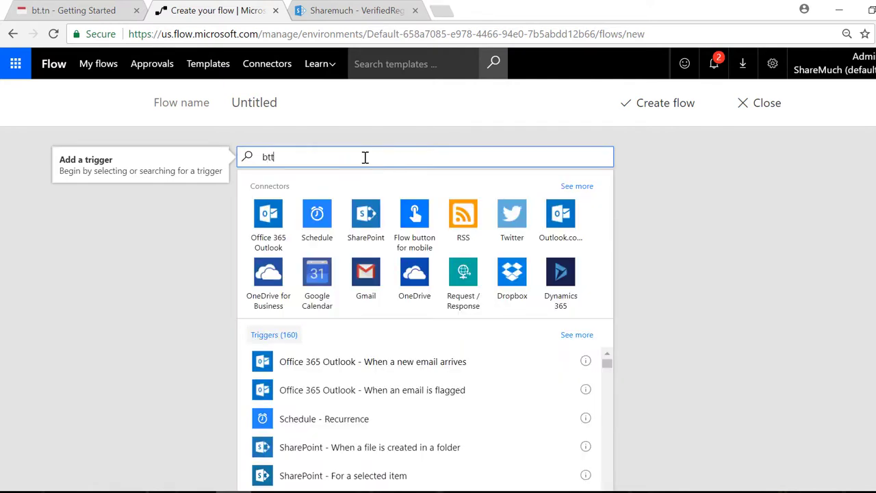
text(n)
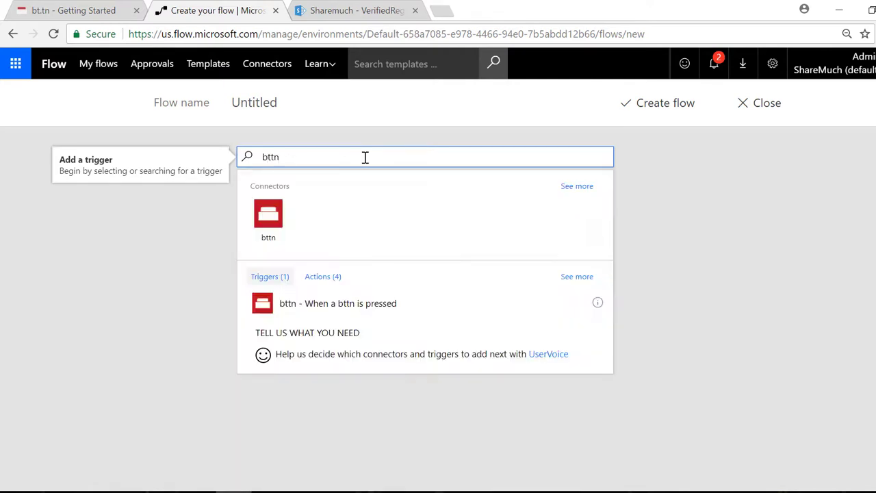
mouse_move(268, 212)
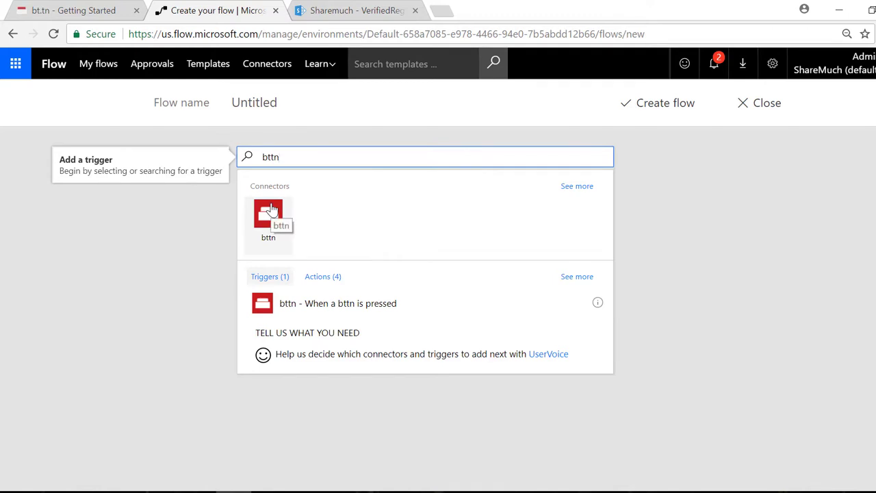
mouse_move(281, 226)
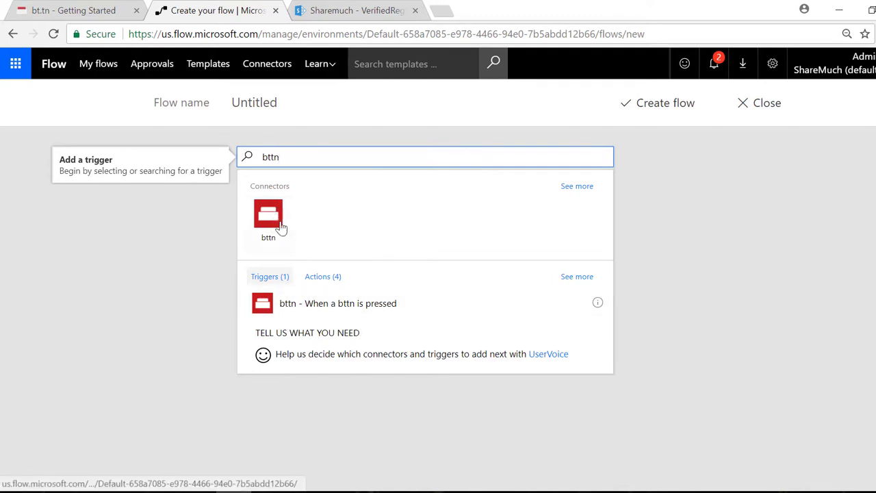
click(268, 219)
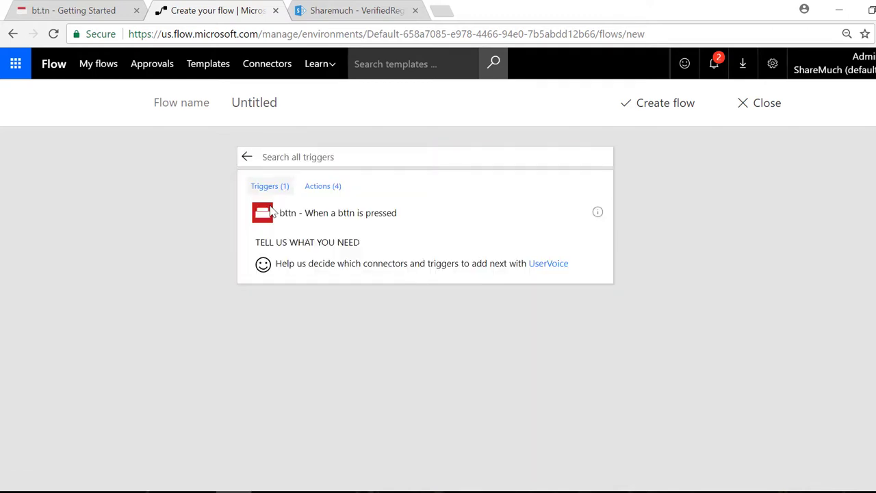
mouse_move(383, 219)
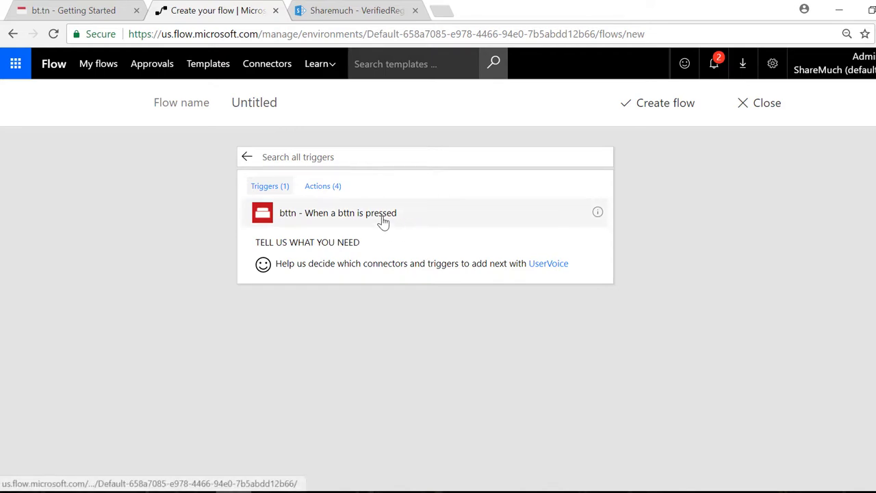
click(339, 213)
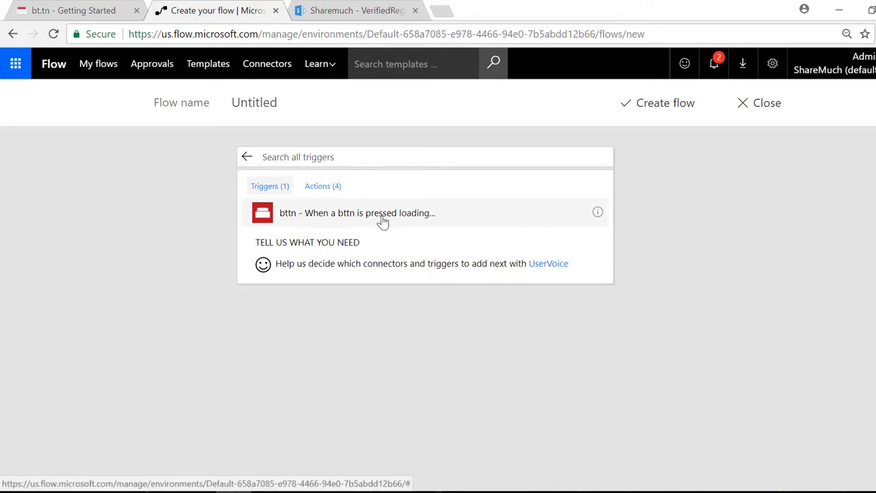
click(357, 212)
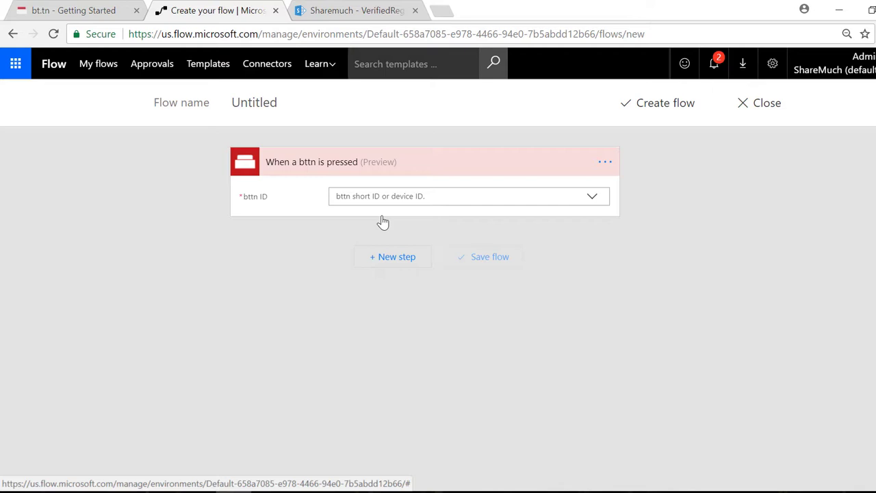
mouse_move(472, 122)
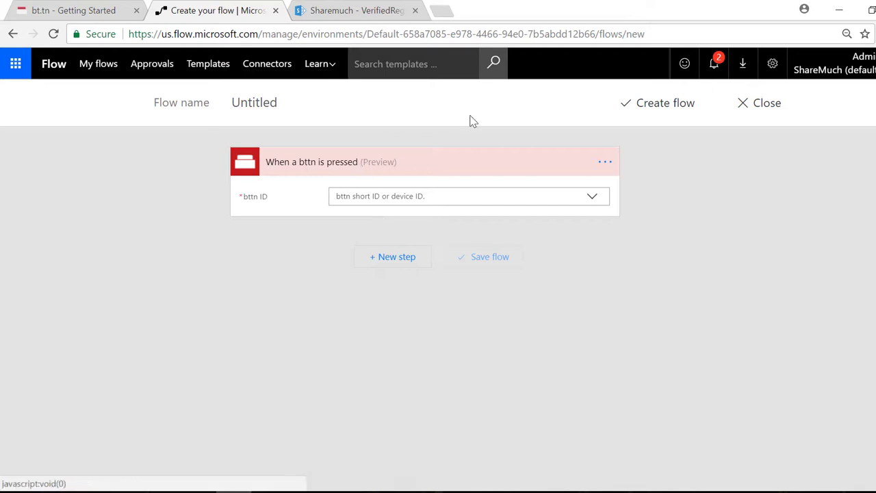
mouse_move(500, 115)
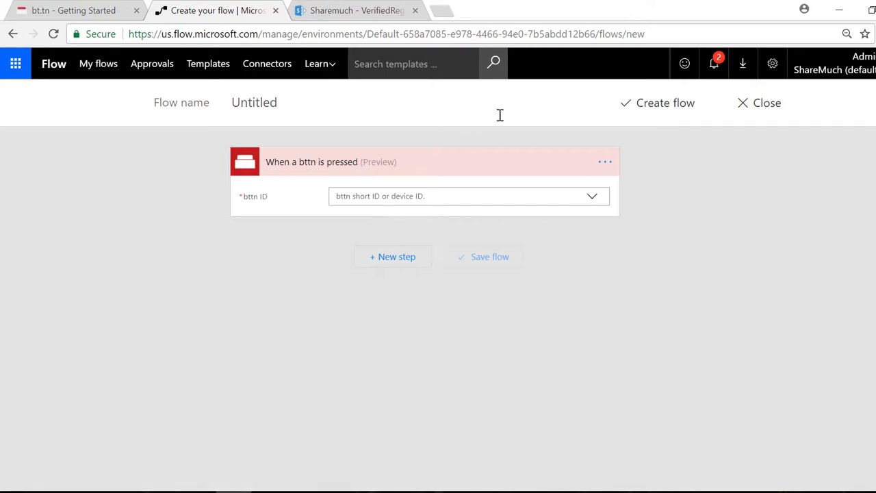
mouse_move(245, 200)
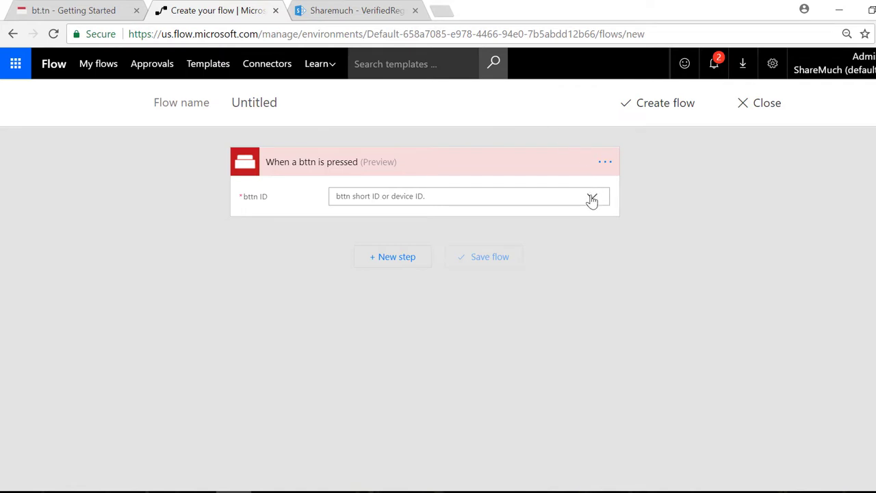
mouse_move(596, 202)
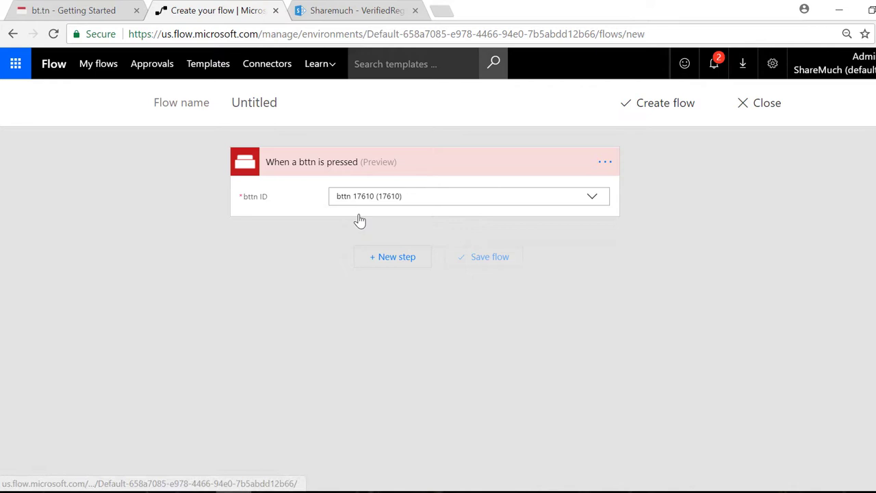
mouse_move(388, 230)
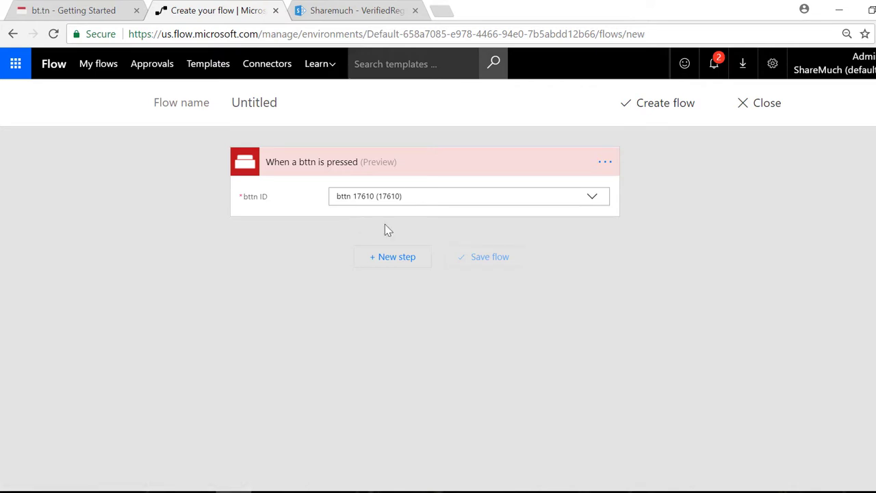
mouse_move(414, 181)
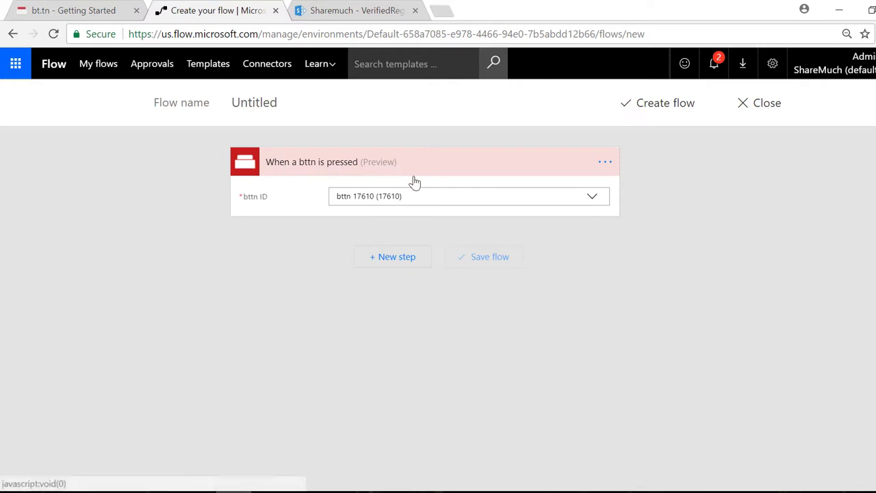
mouse_move(391, 233)
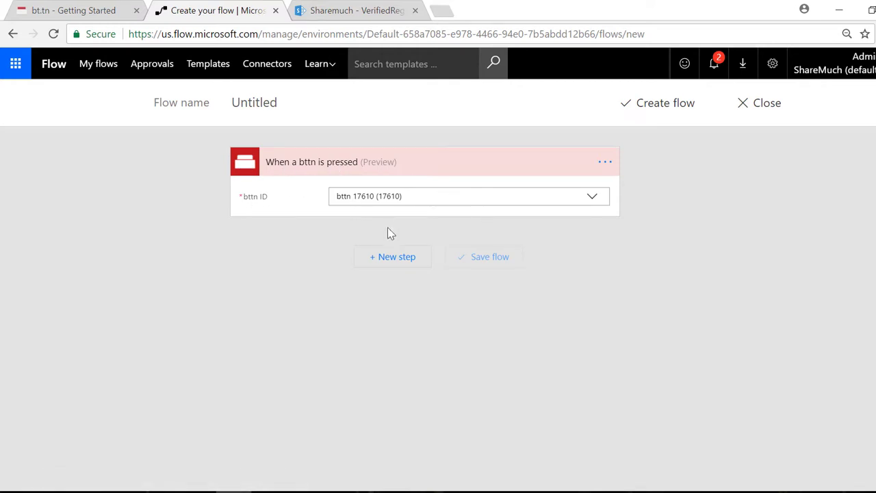
Step: Add a SharePoint Create item action with List Name set to VerifiedRegistrations
click(393, 256)
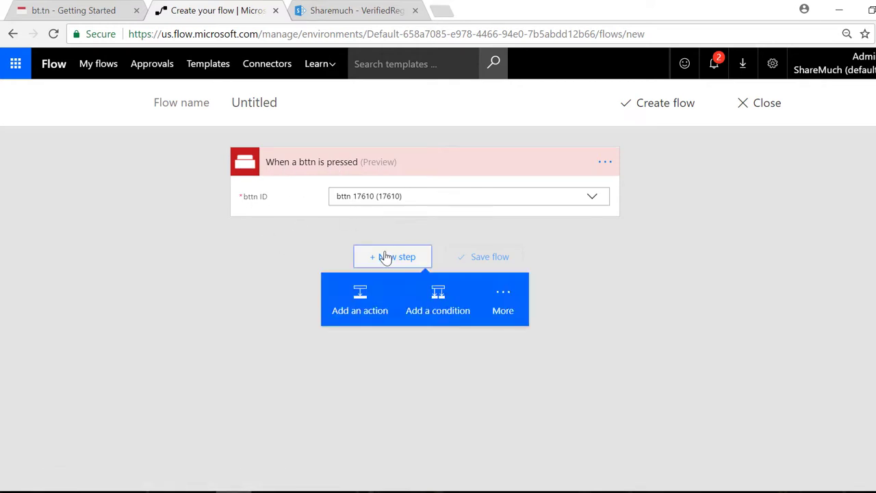
click(360, 310)
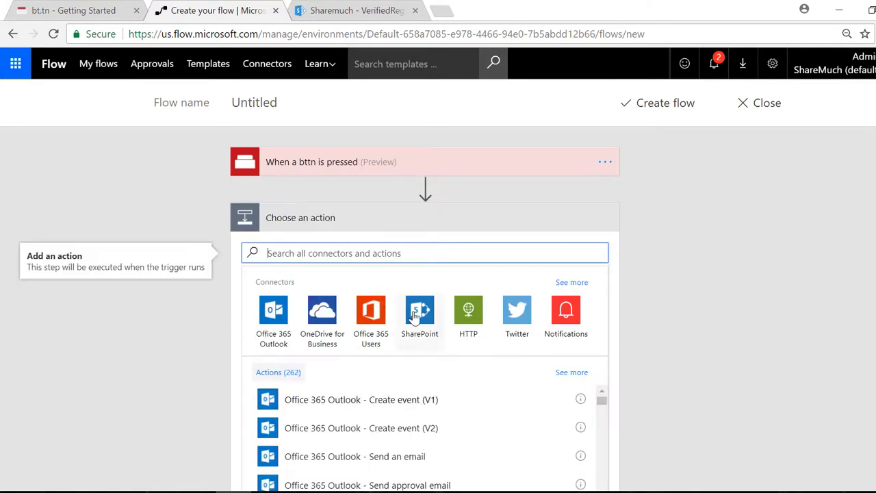
click(420, 310)
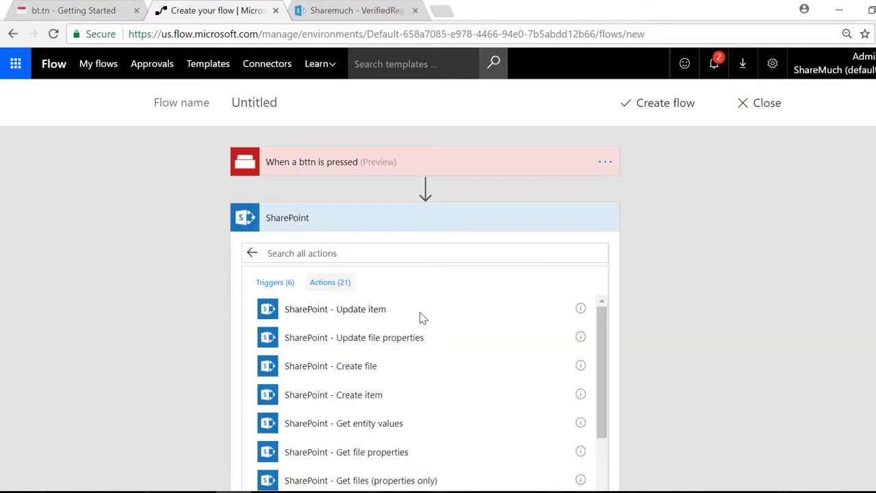
mouse_move(363, 397)
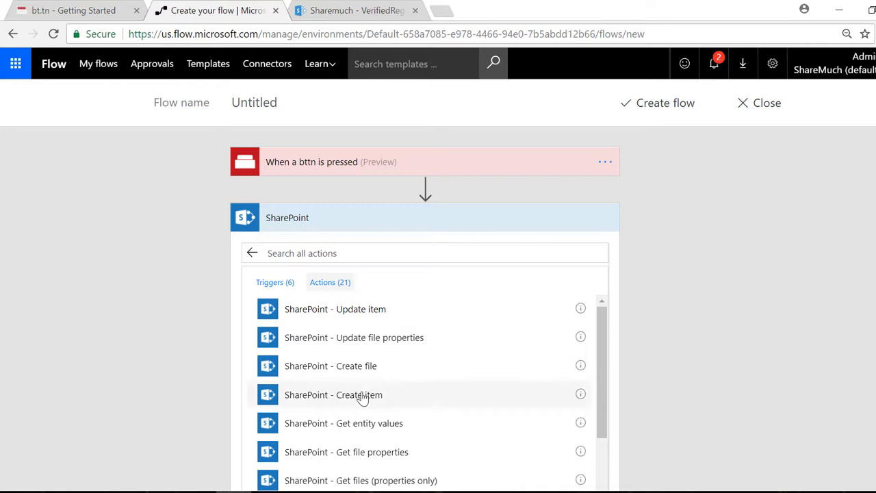
click(333, 394)
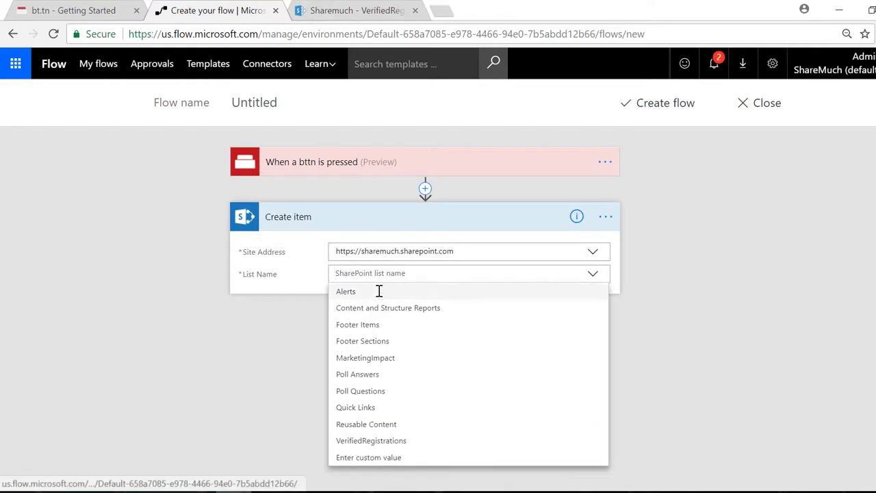
mouse_move(371, 440)
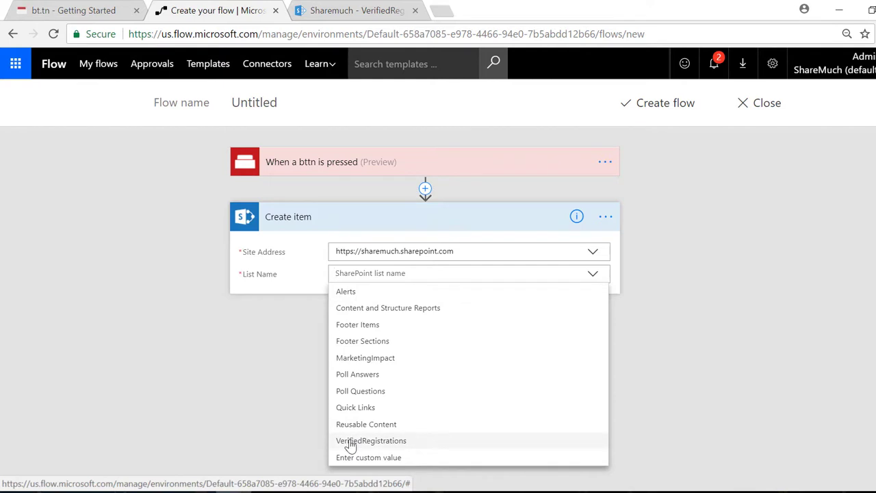
click(371, 440)
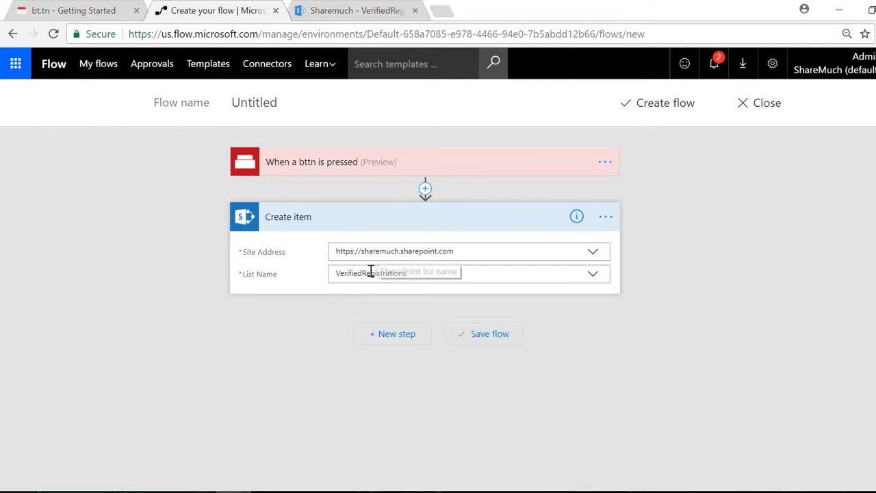
click(397, 273)
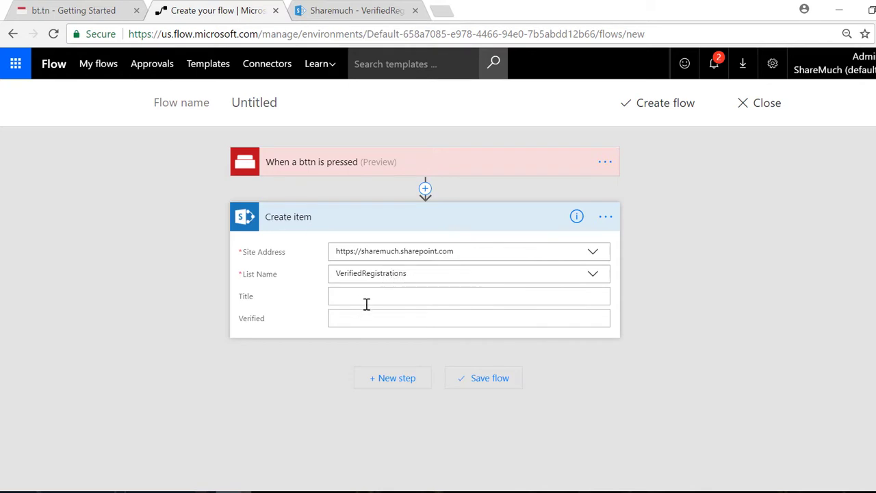
mouse_move(400, 137)
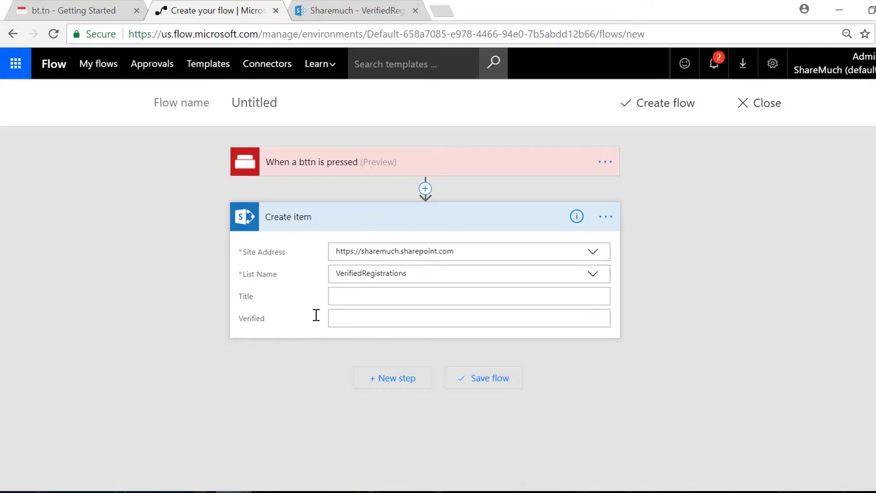
click(468, 295)
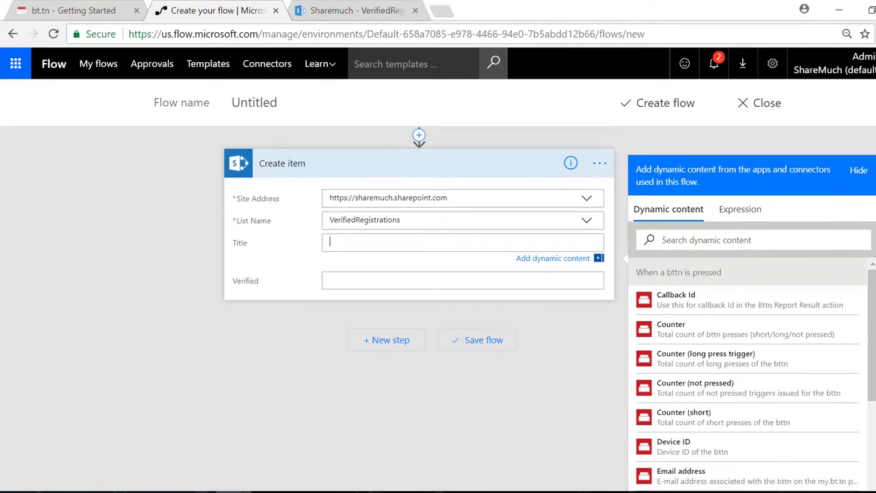
Step: Browse the Title field's bttn dynamic content, then switch to the bt.tn portal home
scroll(down, 3)
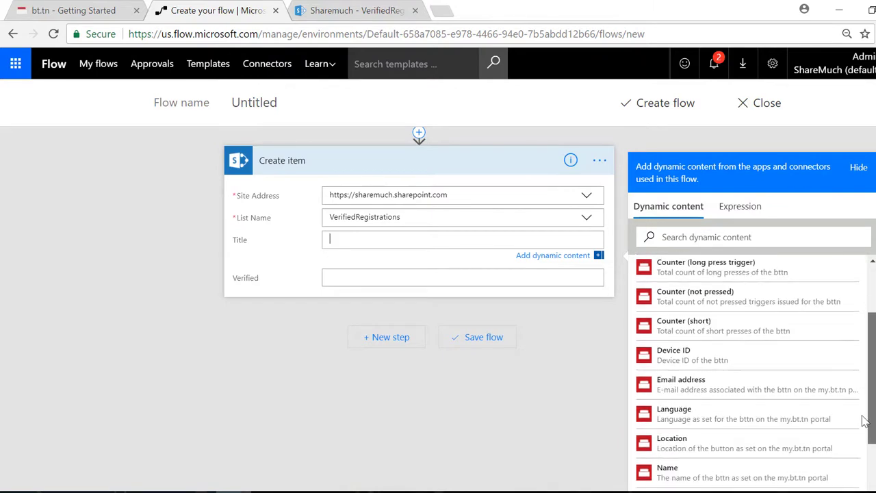
scroll(down, 3)
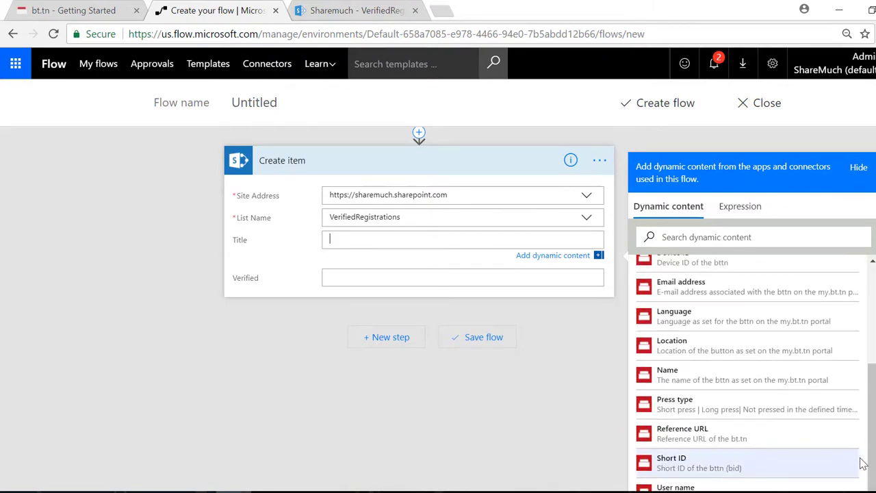
scroll(up, 3)
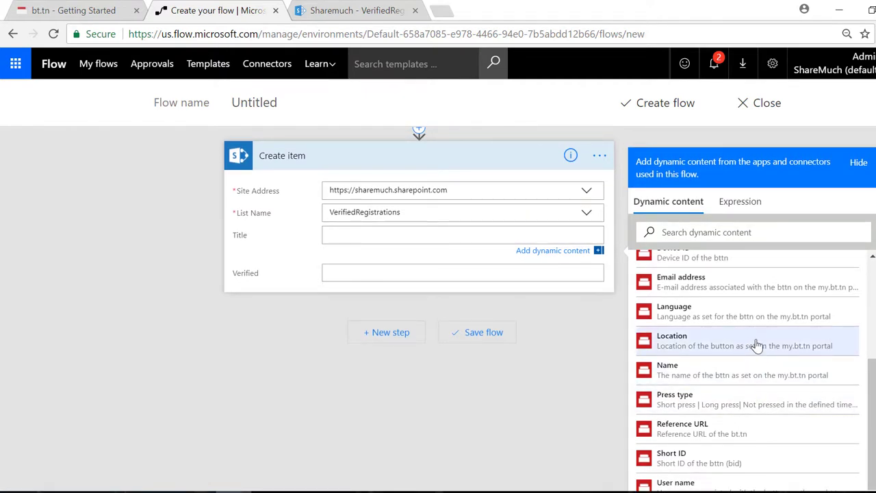
click(463, 234)
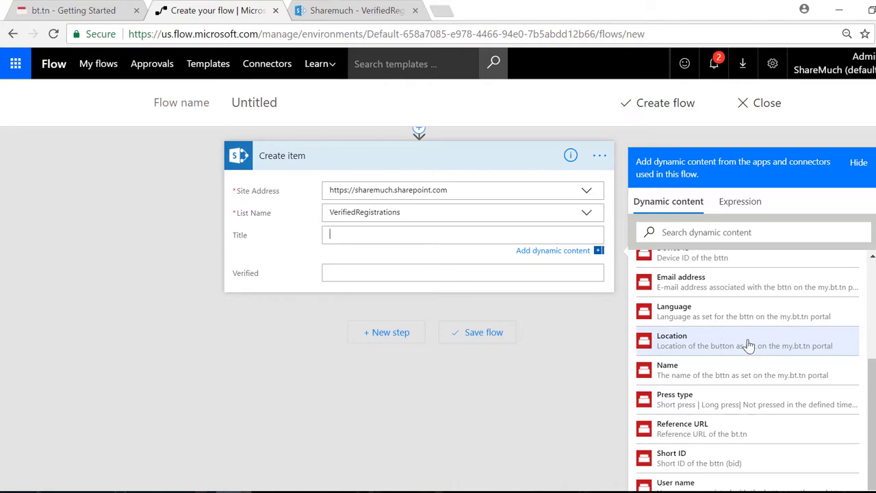
mouse_move(708, 349)
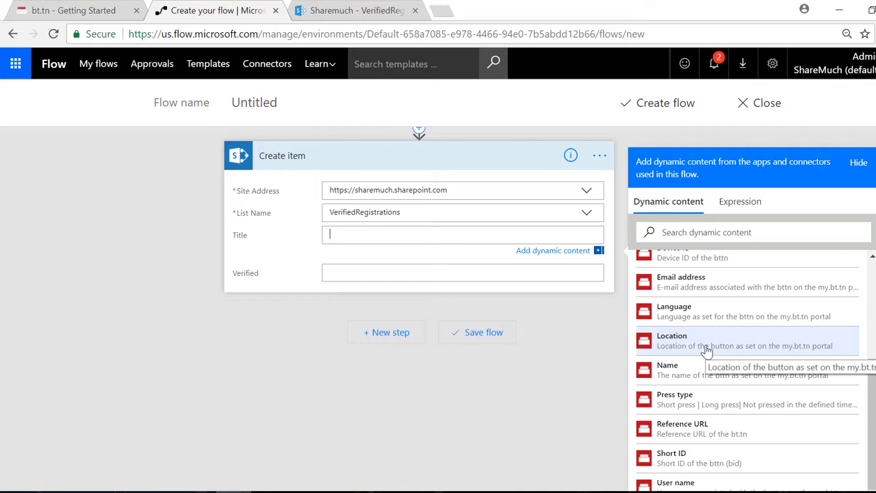
mouse_move(820, 348)
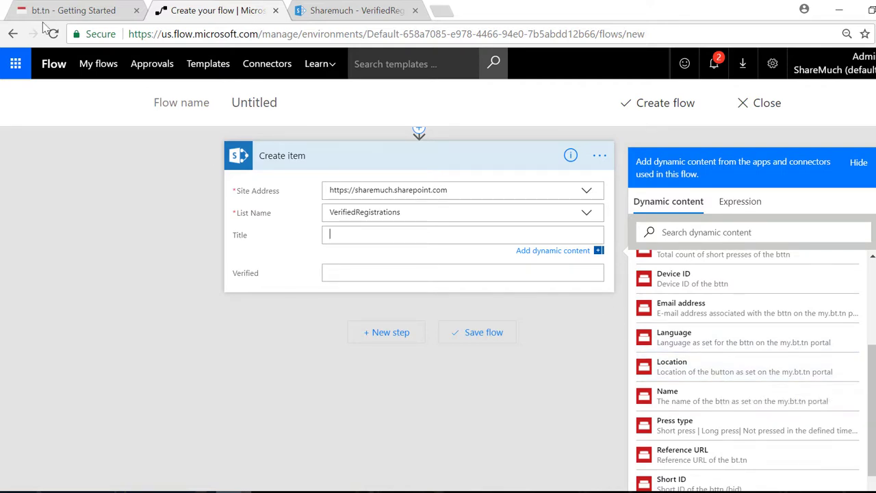
click(68, 10)
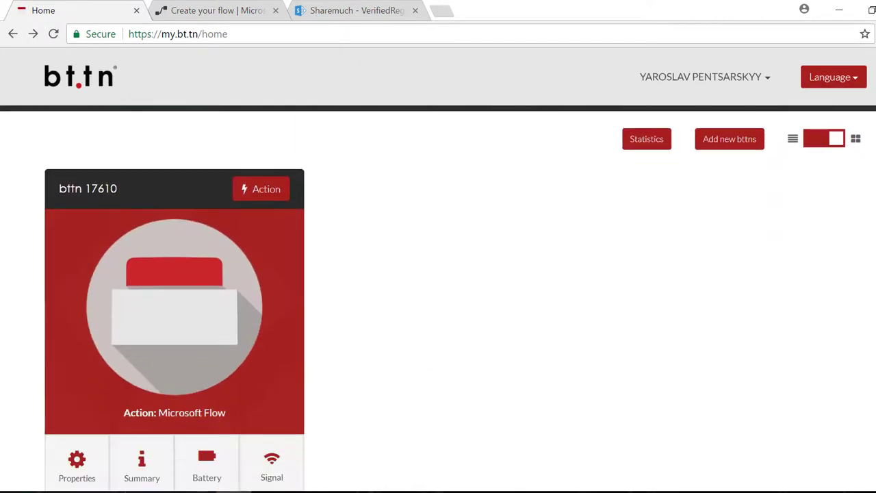
Step: View bttn 17610's general properties, with an empty Location, then return to the flow editor
click(77, 465)
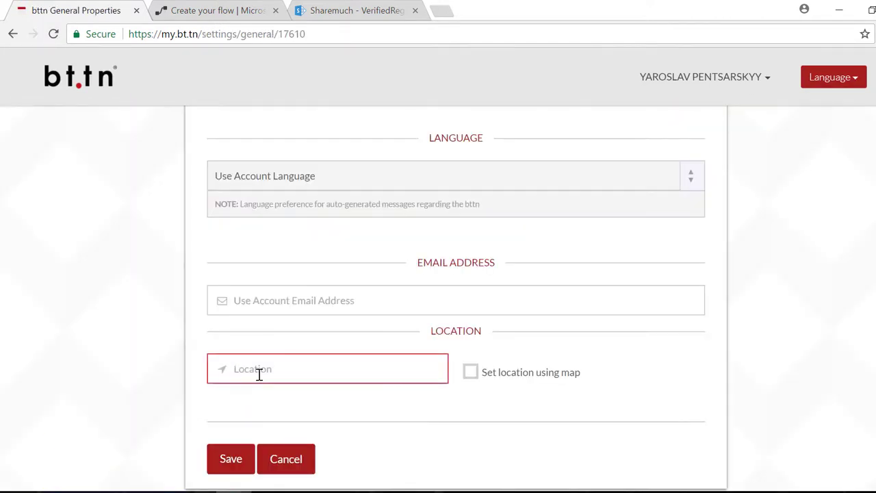
mouse_move(270, 401)
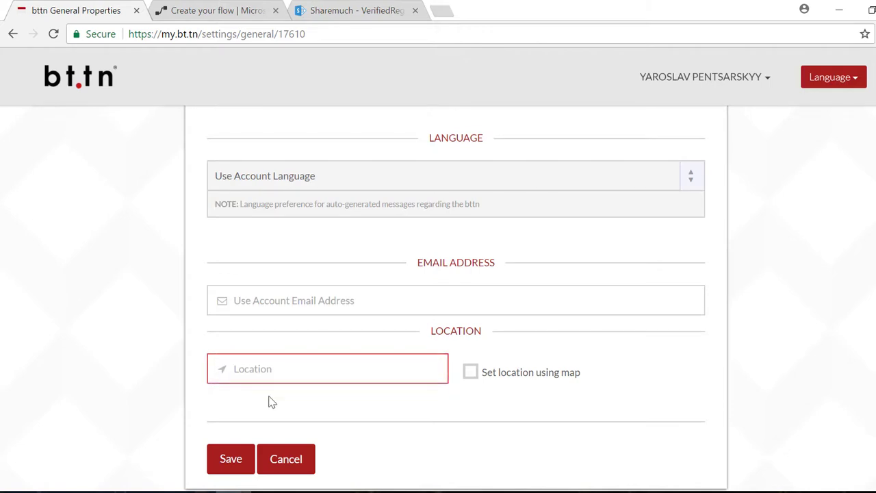
click(218, 10)
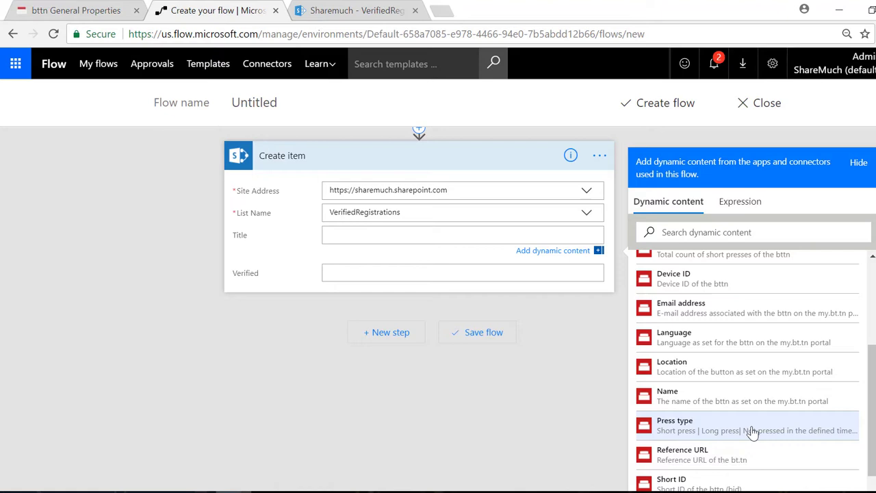
Step: Type 'Button Pre' into the Create item Title field
click(462, 234)
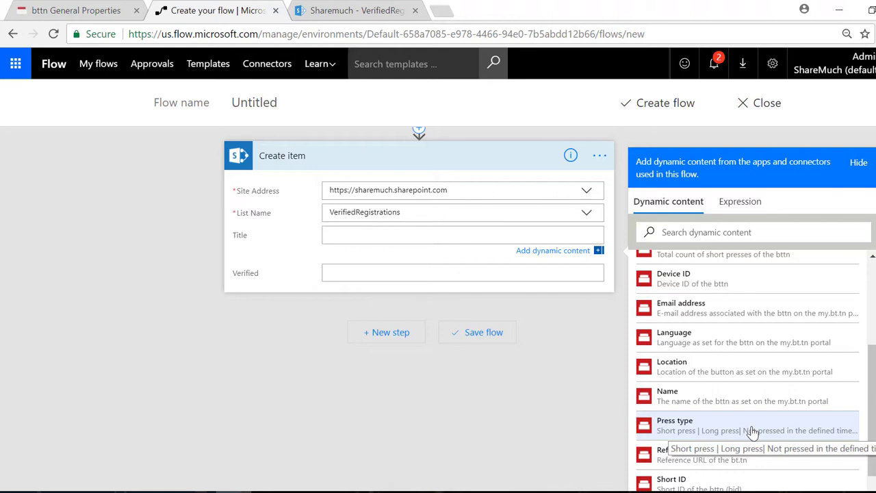
click(462, 234)
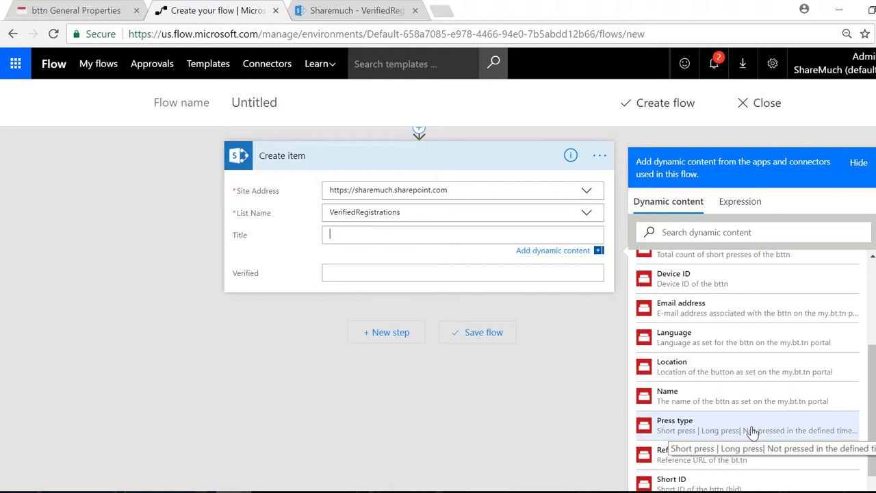
scroll(up, 3)
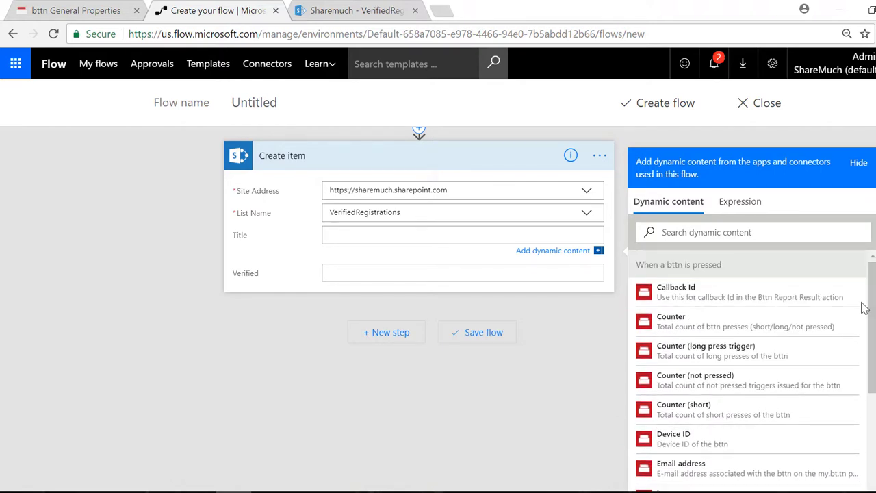
click(463, 234)
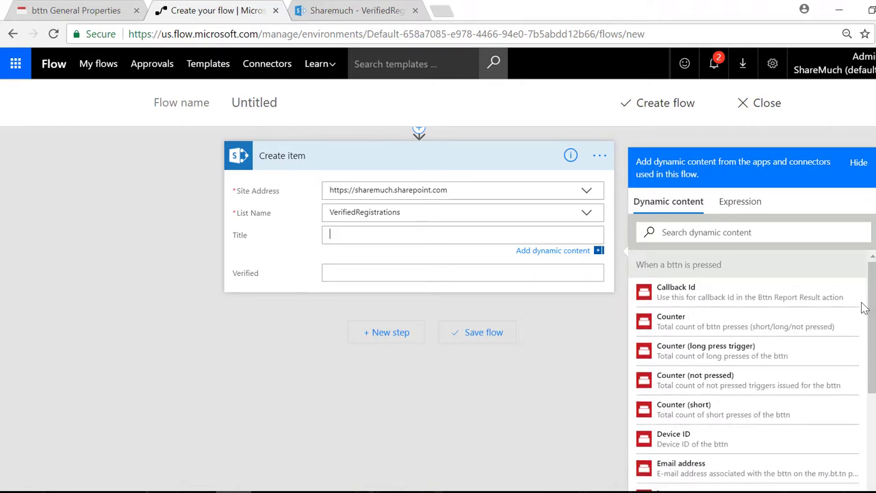
mouse_move(659, 337)
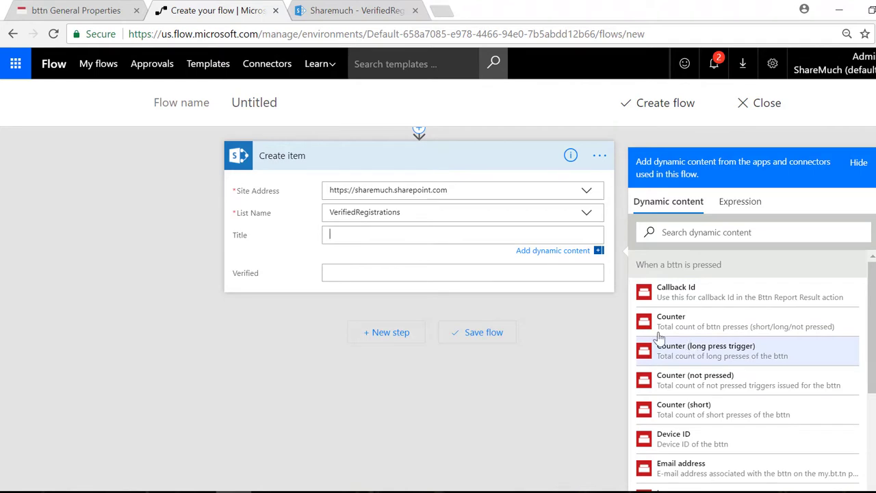
mouse_move(372, 234)
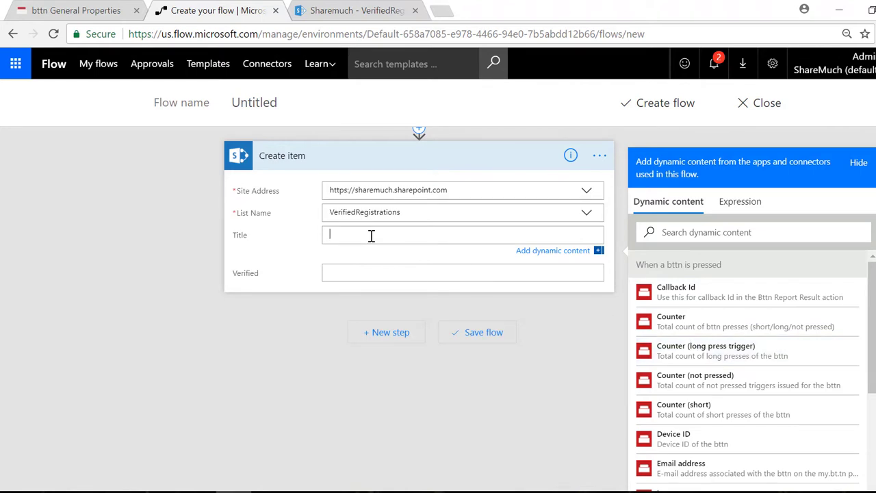
text(Button Pre)
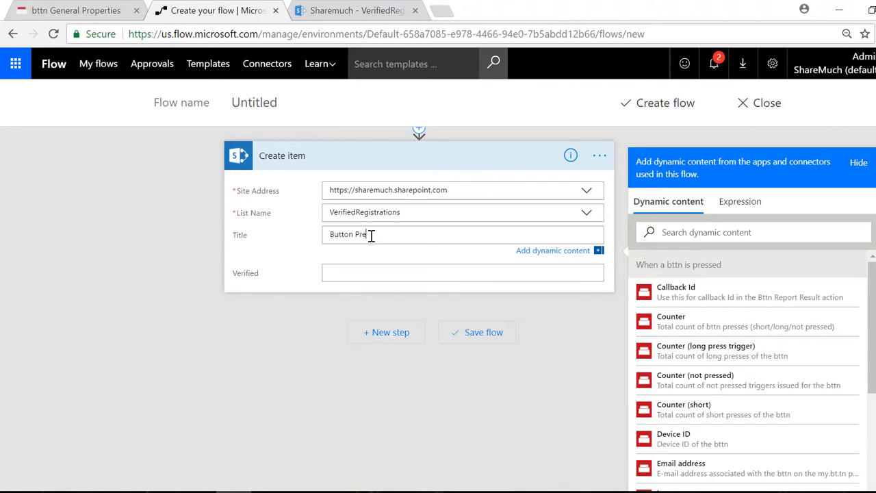
Step: Complete the Title as 'Button Pressed:' plus the bttn Device ID and save the flow
text(ssed:)
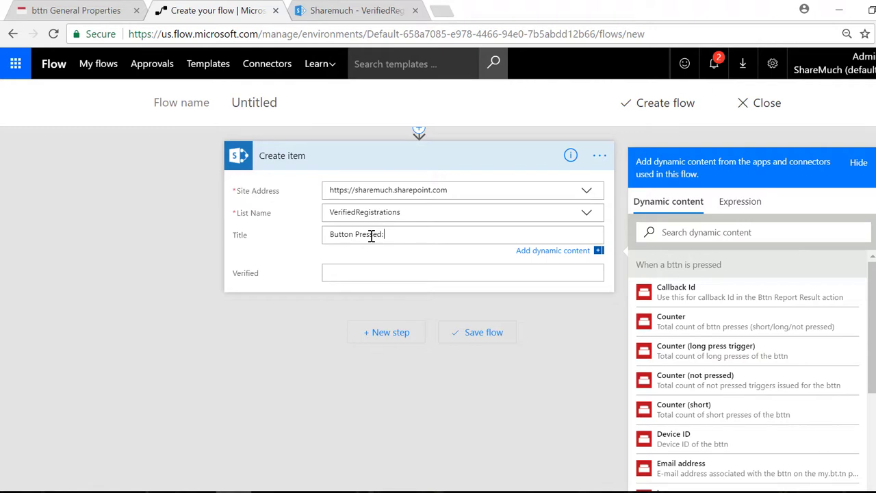
mouse_move(714, 443)
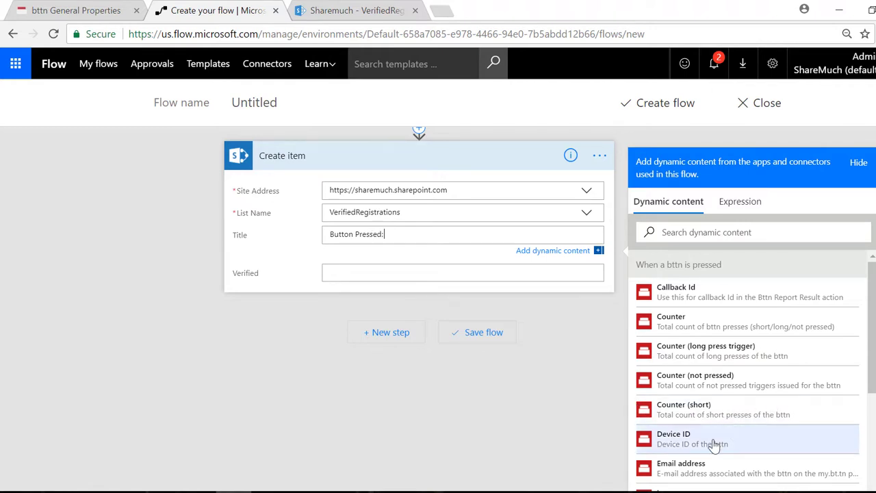
click(674, 438)
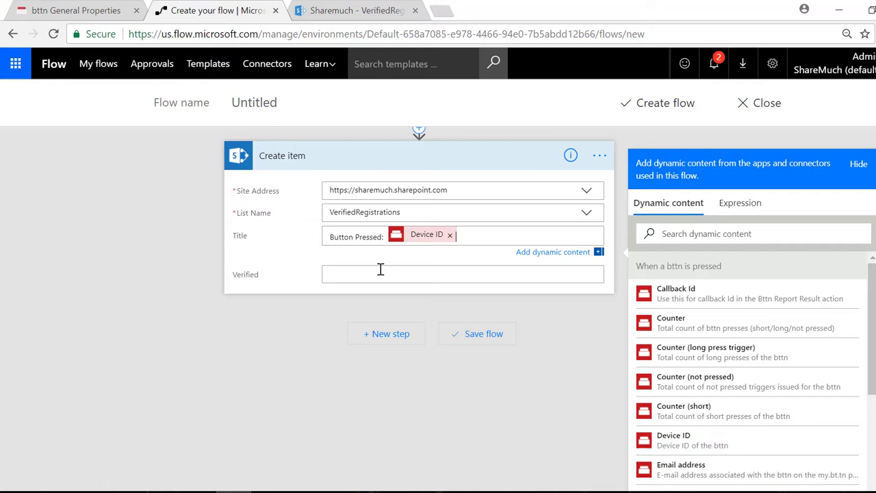
mouse_move(655, 123)
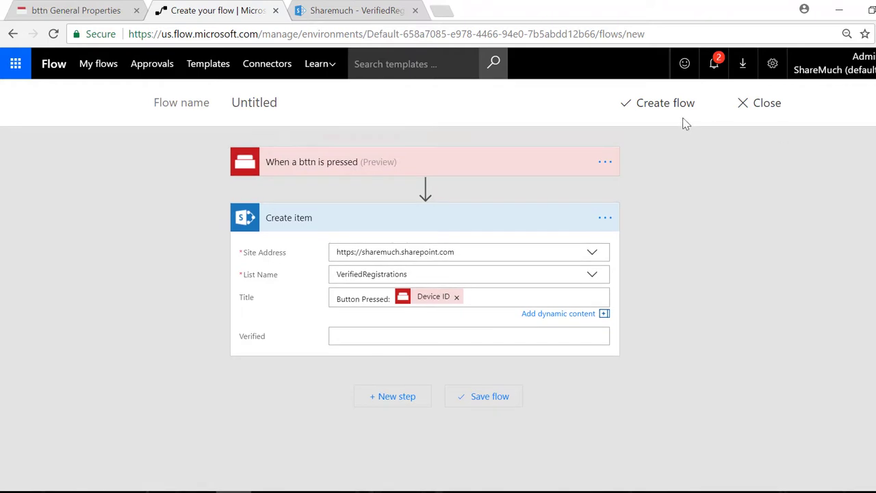
click(665, 103)
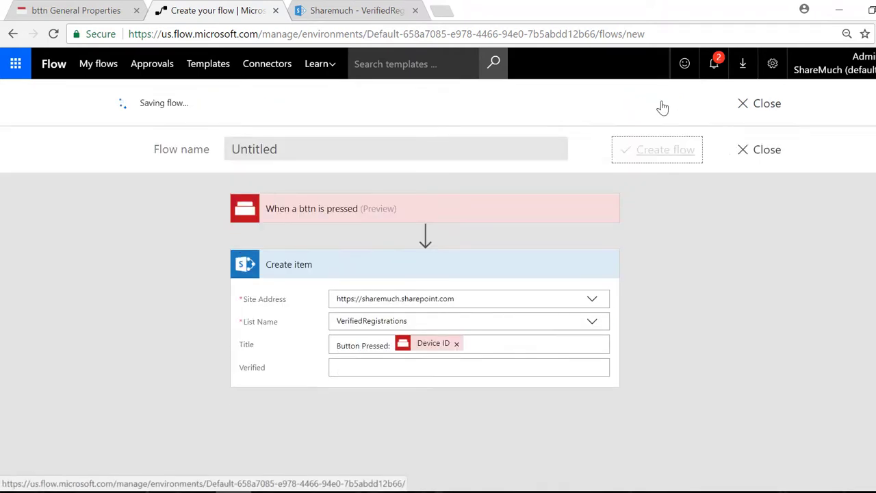
Step: Confirm the saved bttn flow is On and return to the VerifiedRegistrations list
click(657, 150)
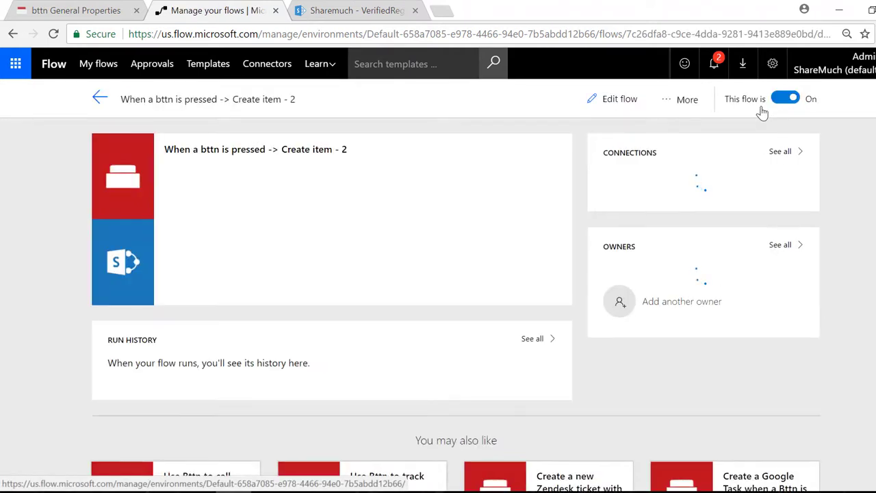
click(354, 11)
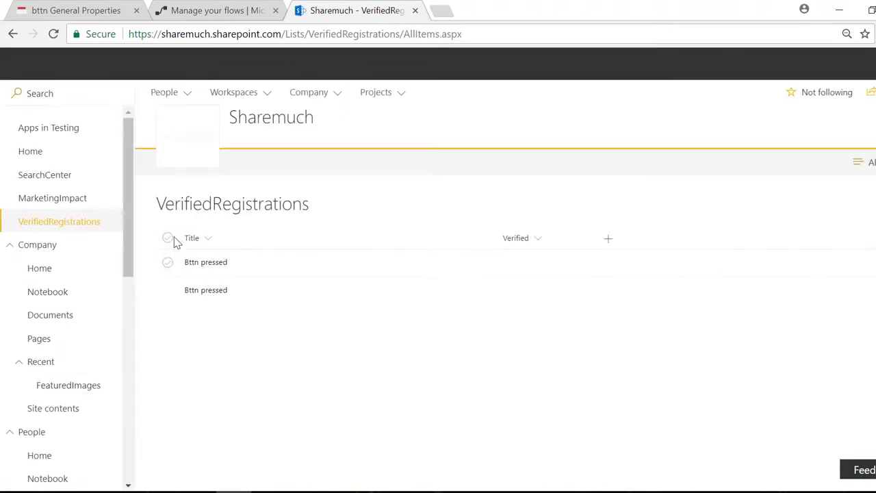
Step: Select all items and delete both old 'Bttn pressed' entries to the recycle bin
click(168, 238)
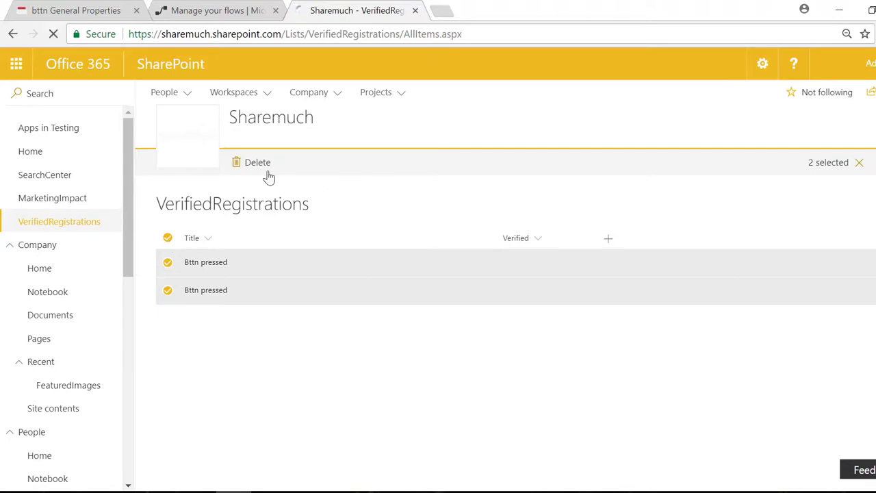
click(257, 162)
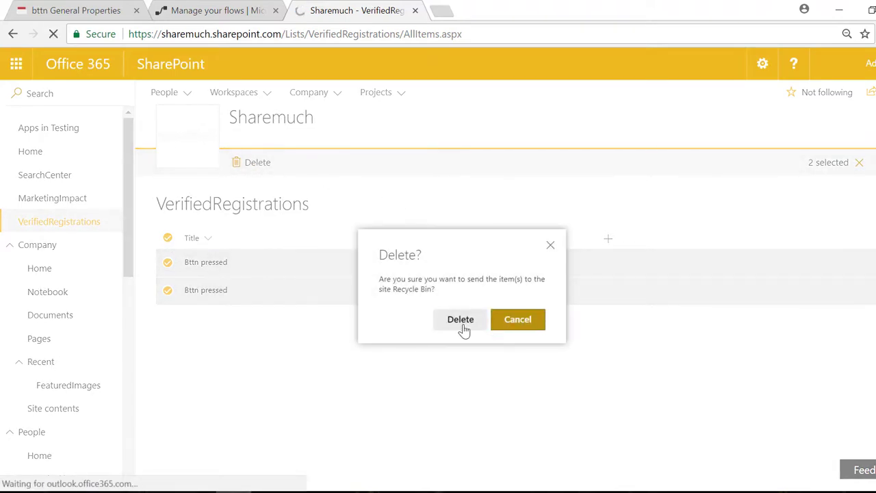
click(460, 319)
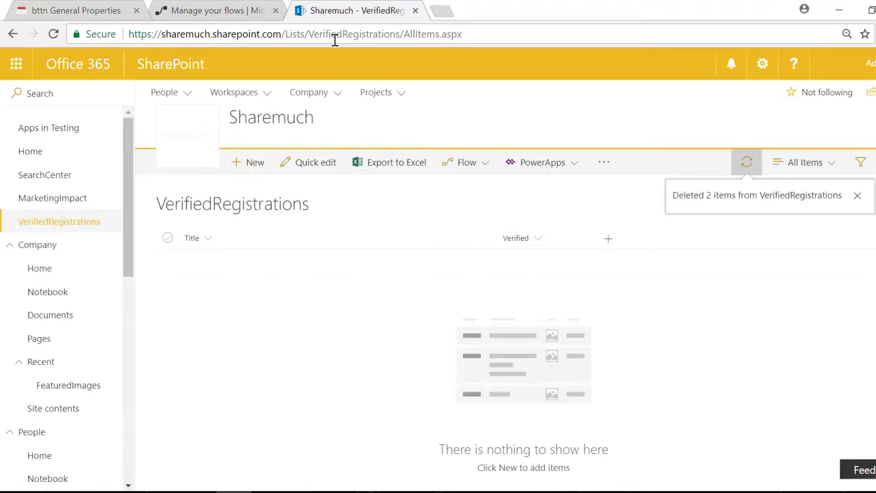
click(857, 195)
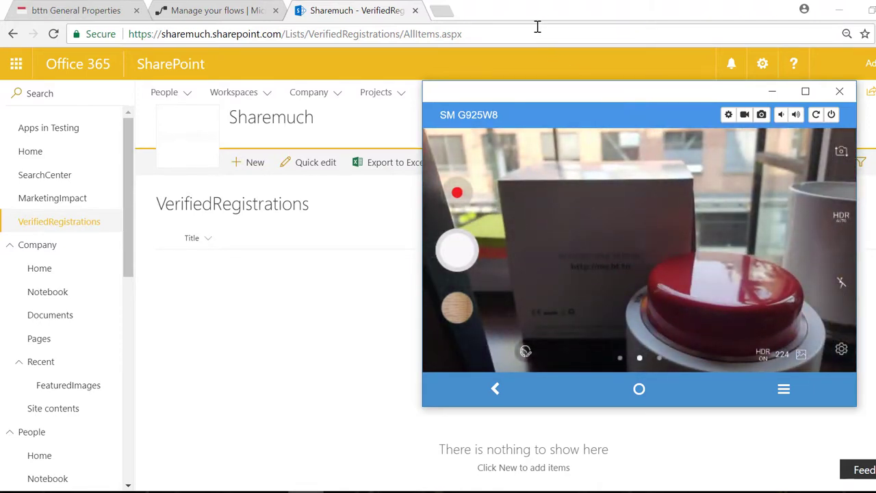
Step: Reload the list to show the new 'Button Pressed: 10000080E1B445C3' item
click(840, 91)
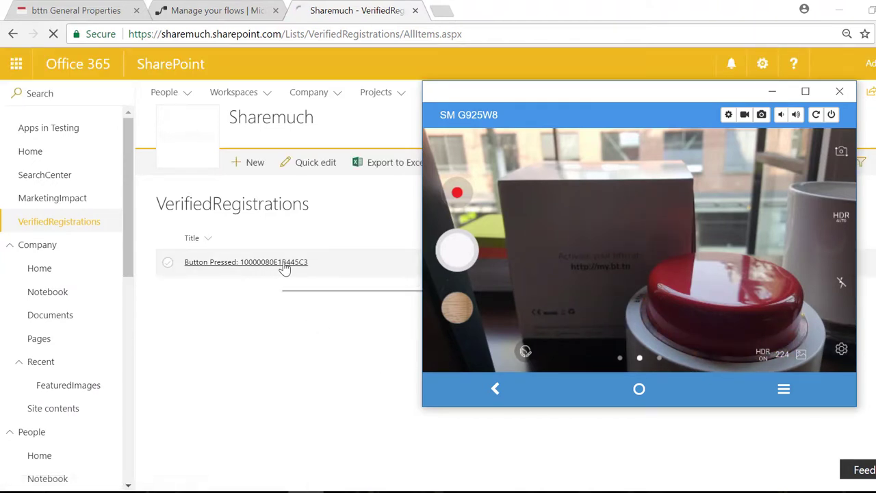
mouse_move(270, 267)
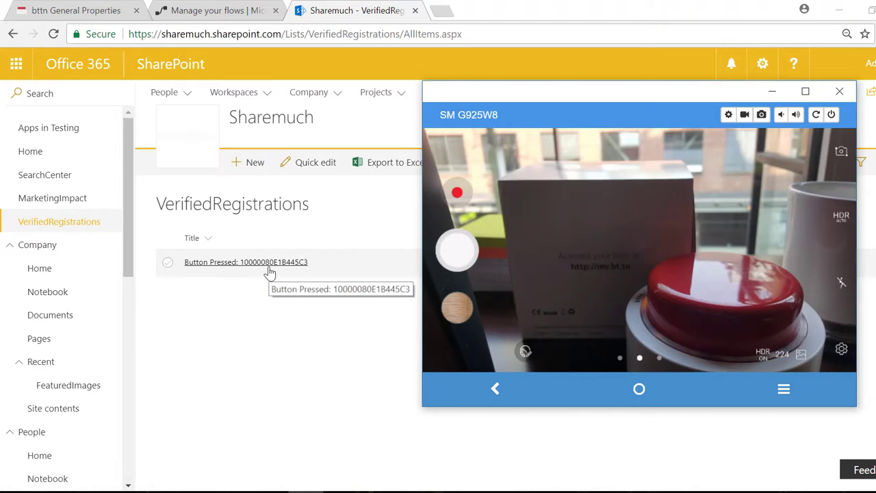
mouse_move(286, 342)
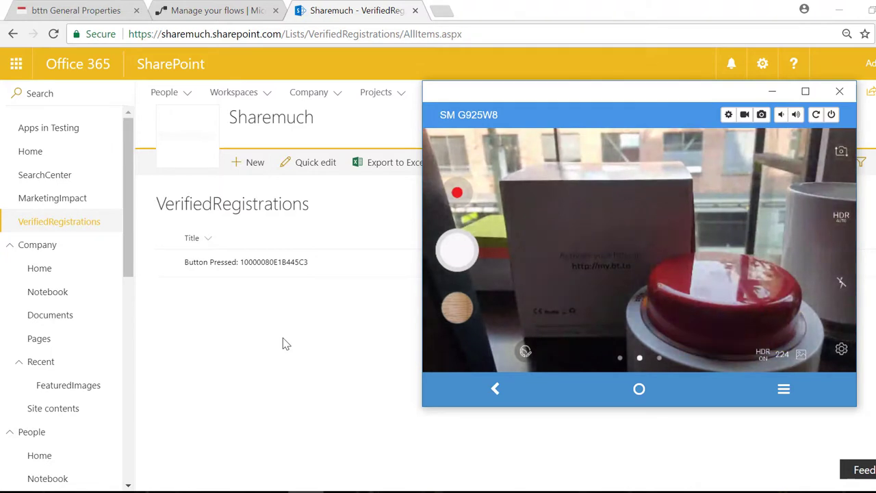
mouse_move(292, 154)
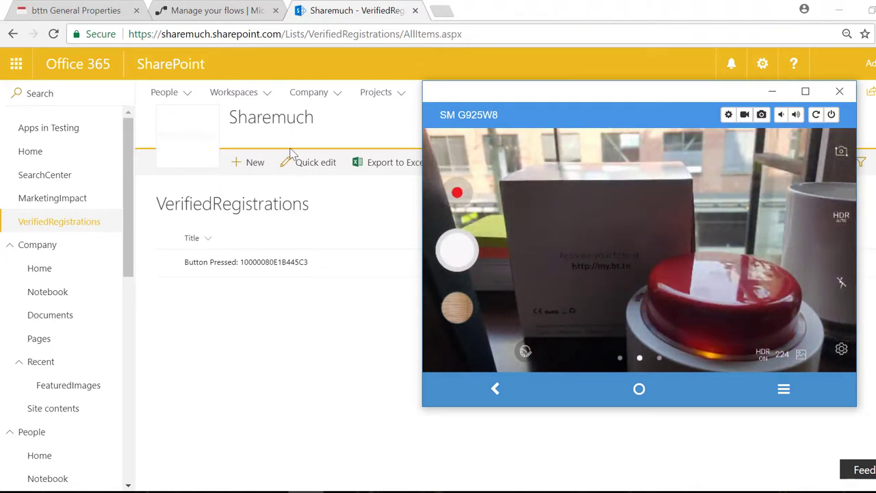
mouse_move(287, 252)
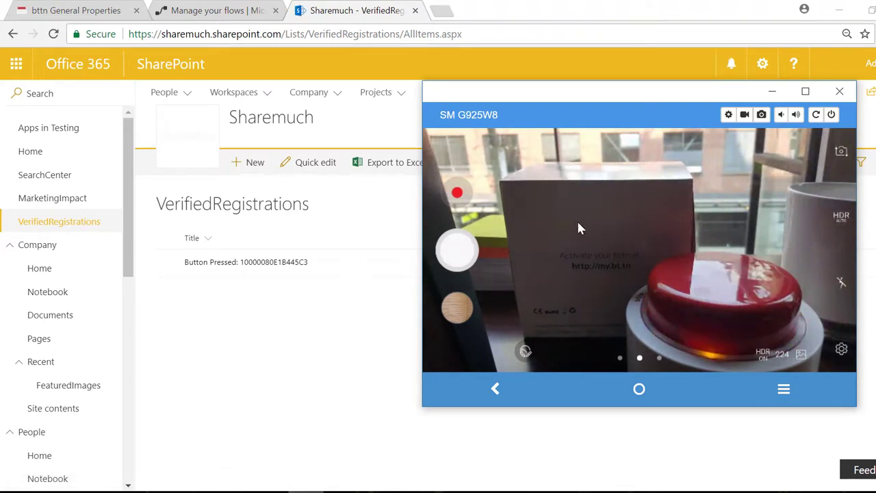
Step: Reload the list until the second 'Button Pressed: 10000080E1B445C3' item appears
click(839, 91)
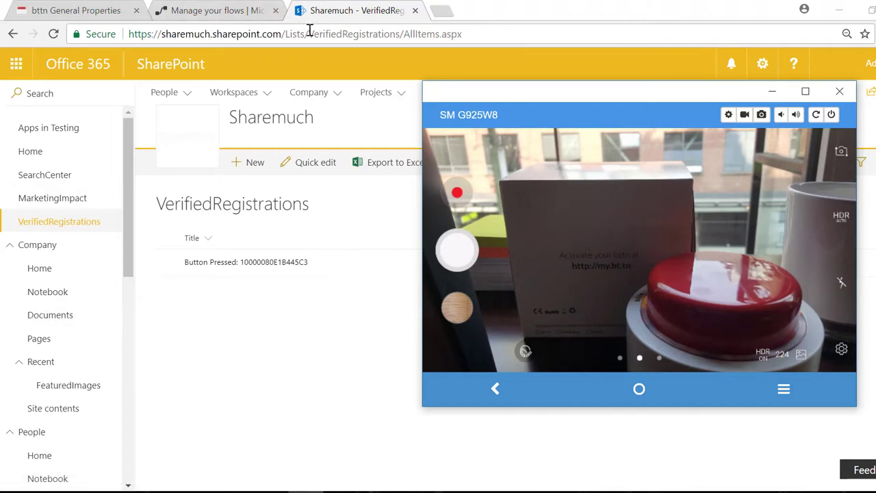
click(839, 91)
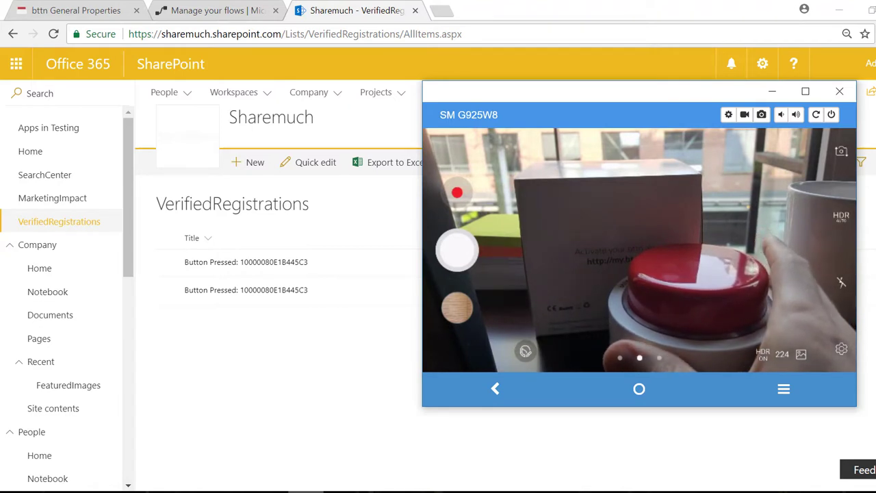
Step: Verify the bttn flow shows On under Manage your flows, then go to bt.tn
click(216, 10)
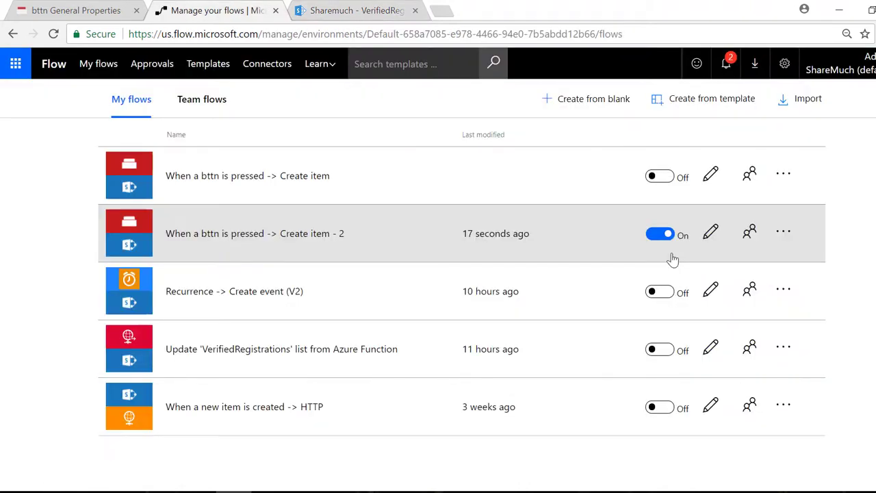
click(75, 10)
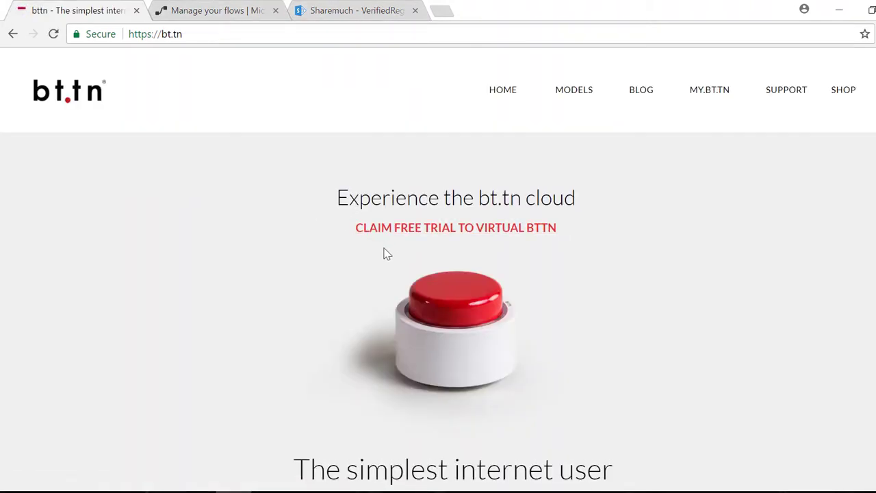
mouse_move(438, 227)
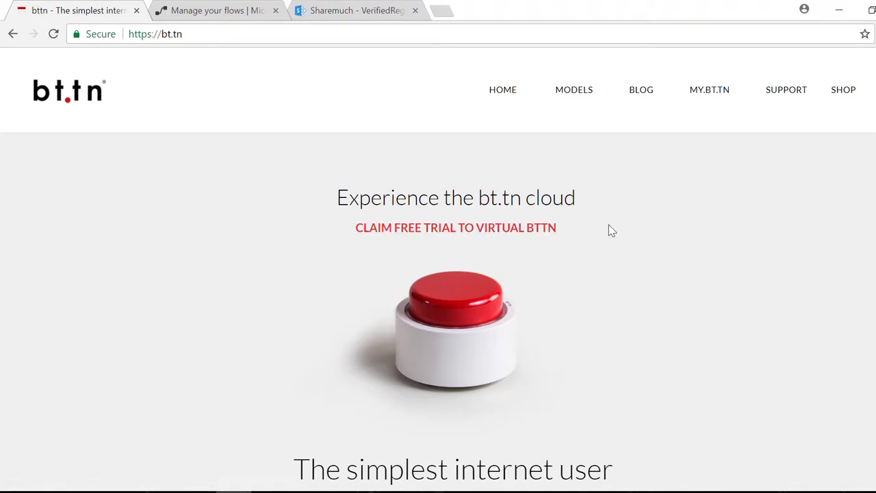
mouse_move(368, 144)
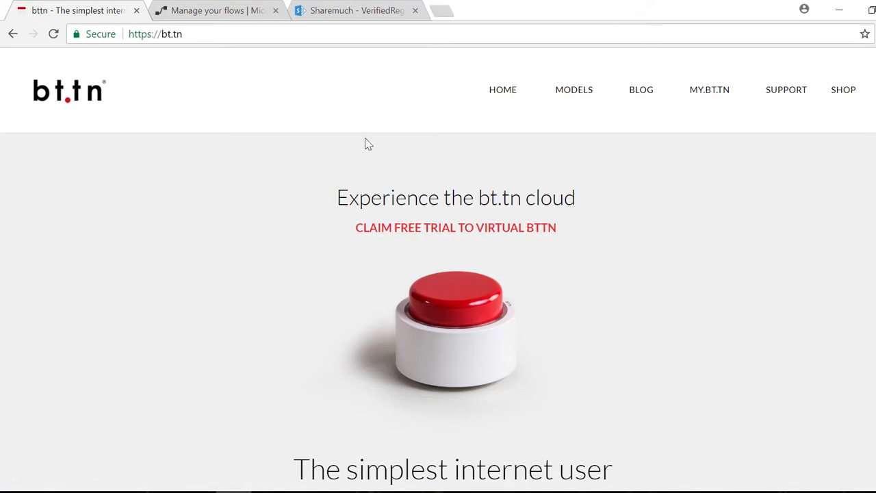